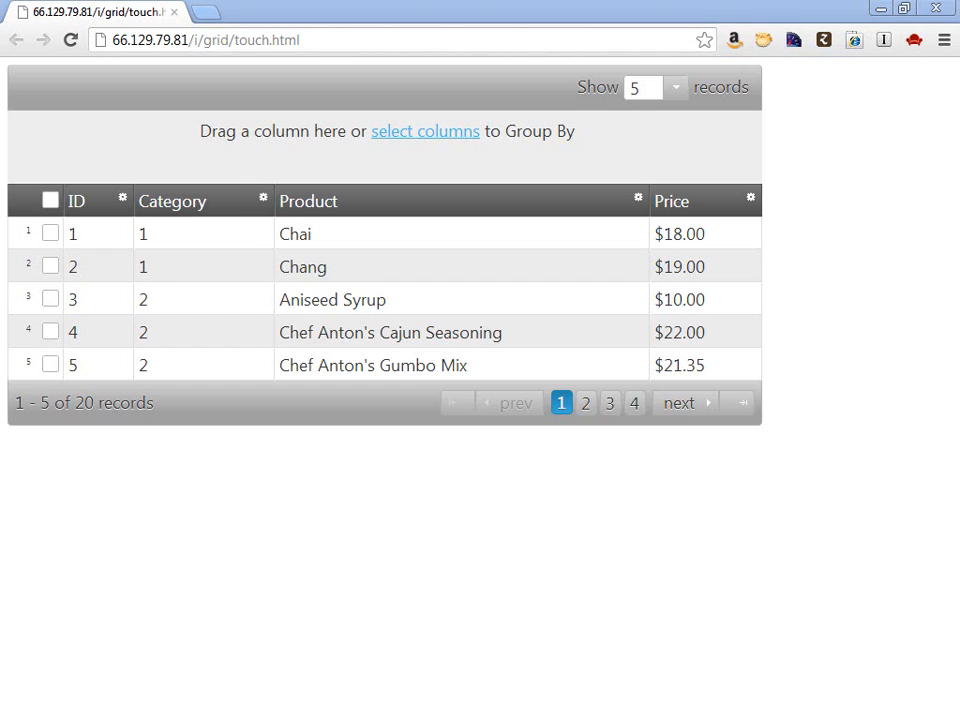
Step: Sort the products by Price ascending so Konbu at $6.00 comes first
click(672, 201)
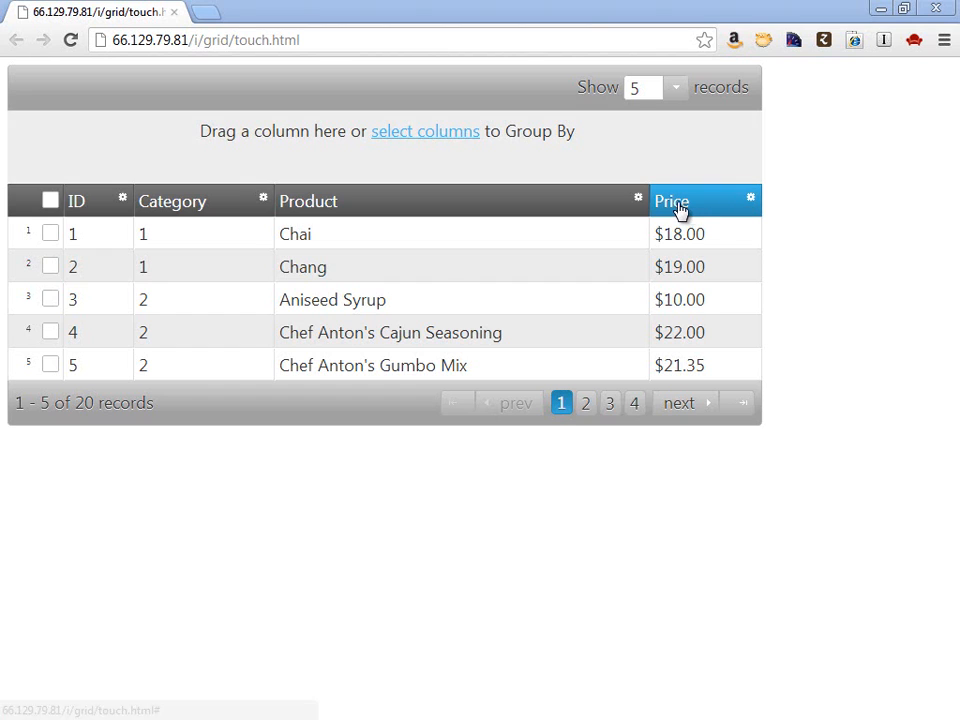
click(672, 201)
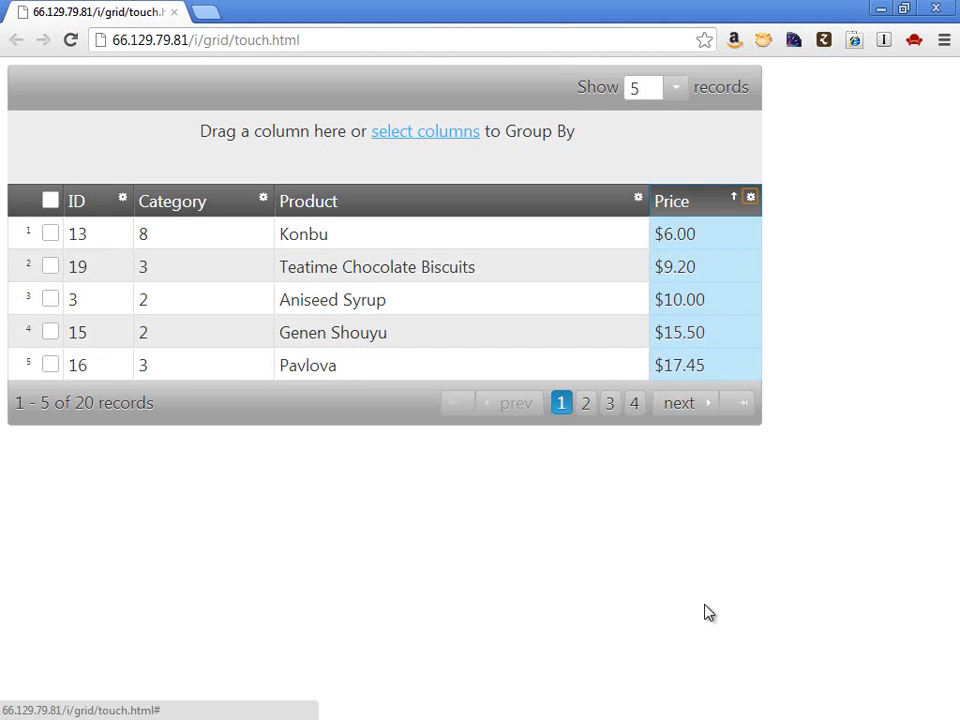
mouse_move(767, 196)
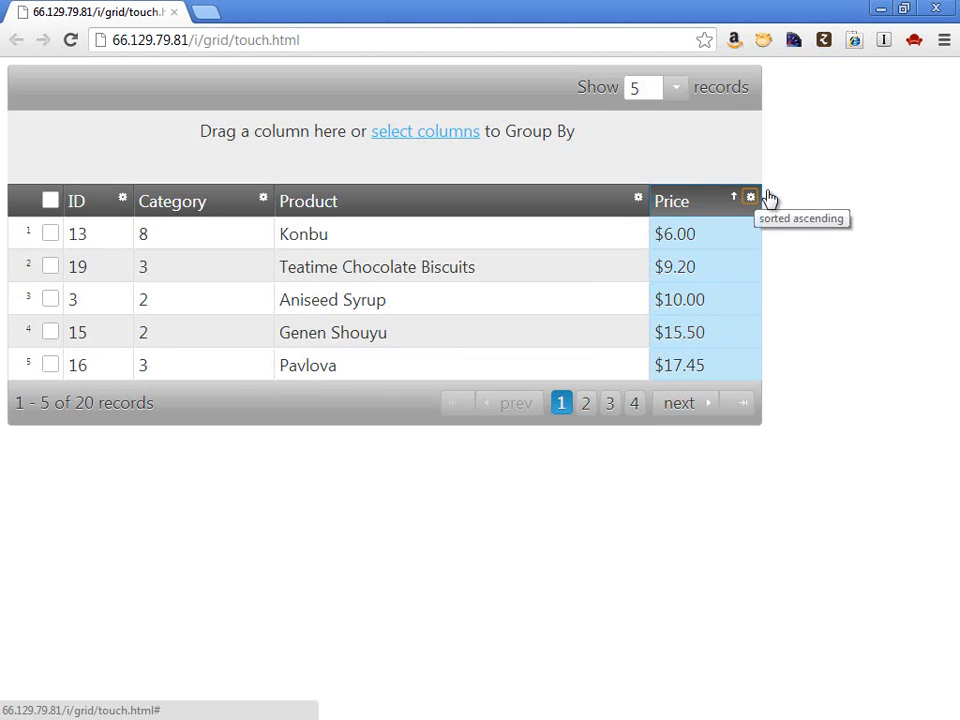
mouse_move(682, 210)
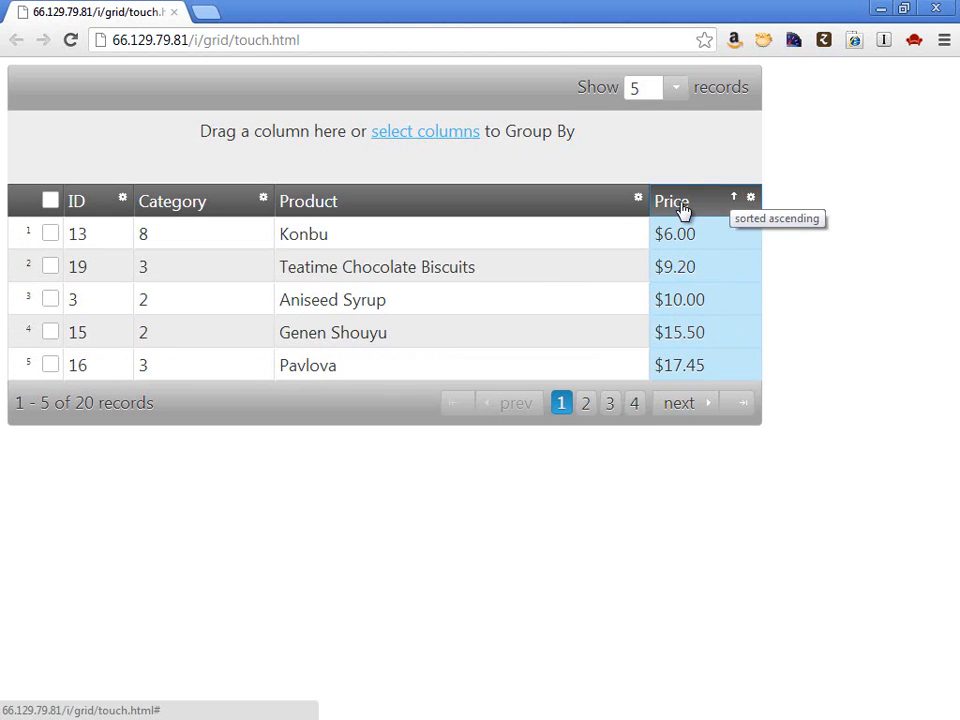
Step: Use Sort on Multiple to make Price descending, drop the extra ID sort, and close the dialog
click(751, 197)
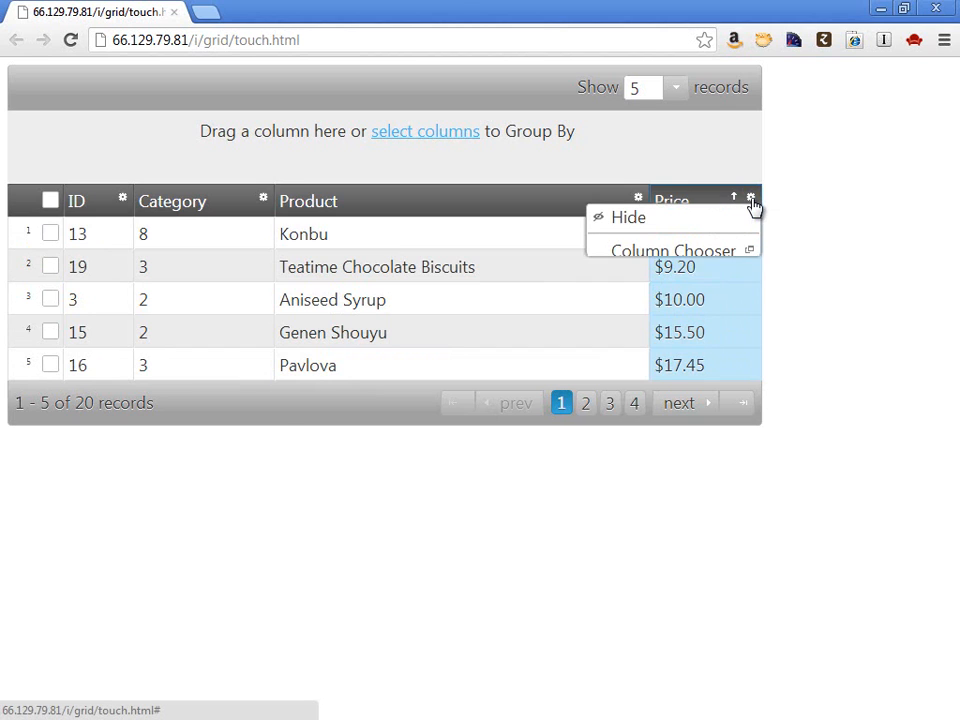
mouse_move(670, 277)
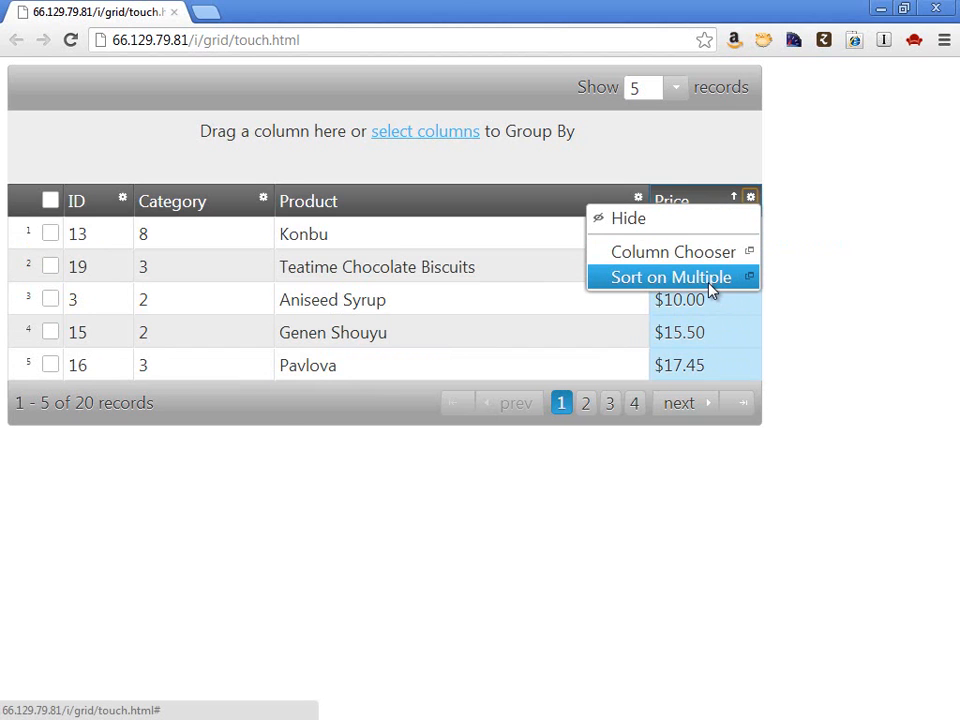
click(670, 277)
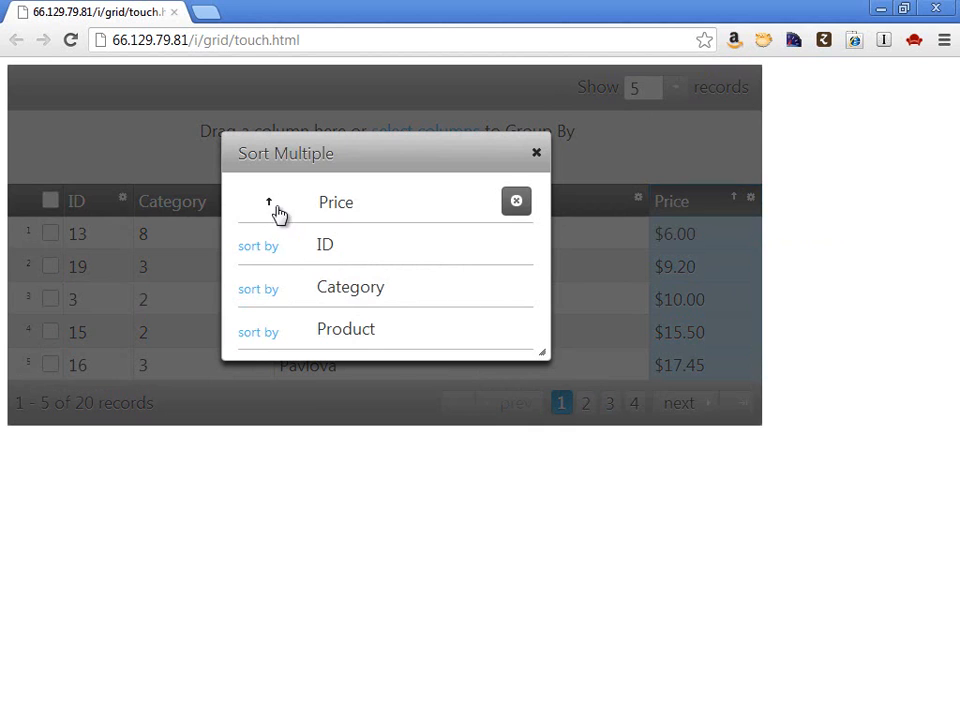
click(269, 201)
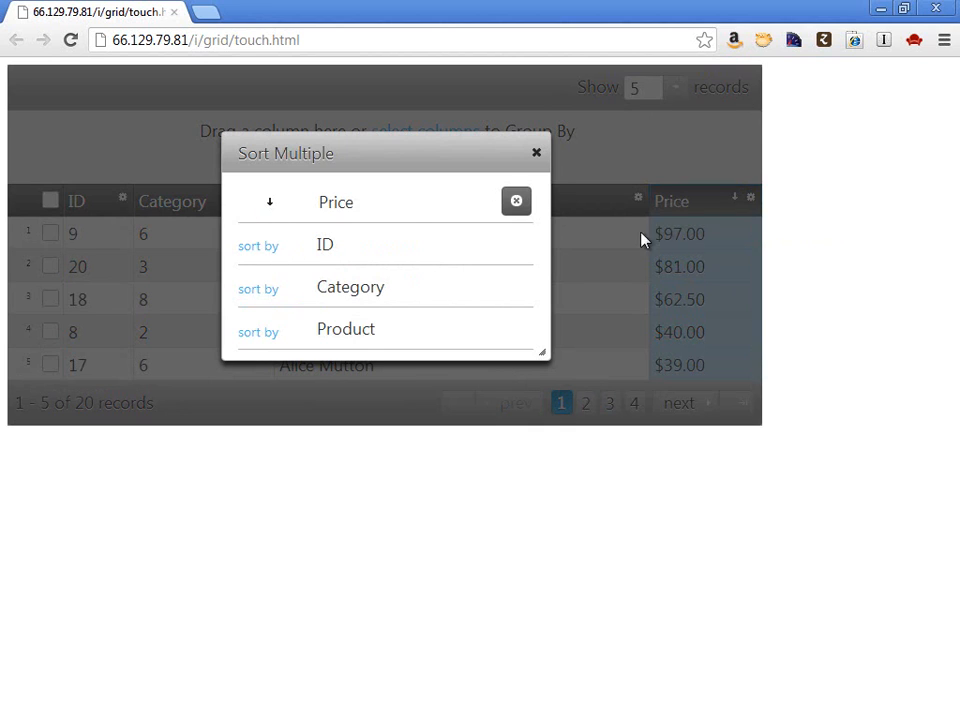
mouse_move(273, 255)
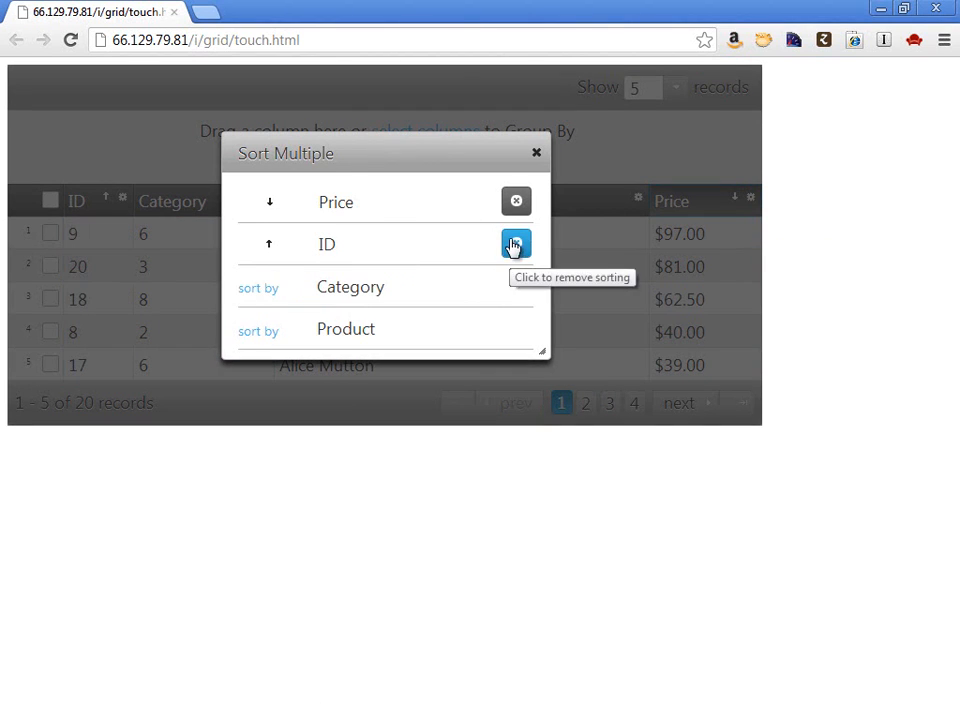
click(516, 244)
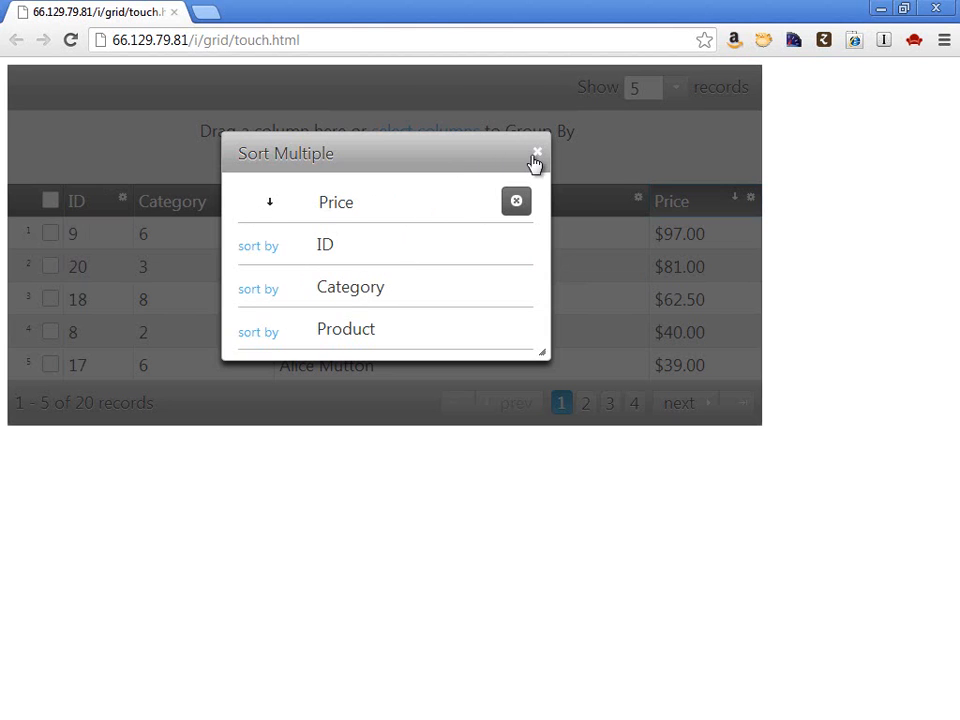
click(537, 152)
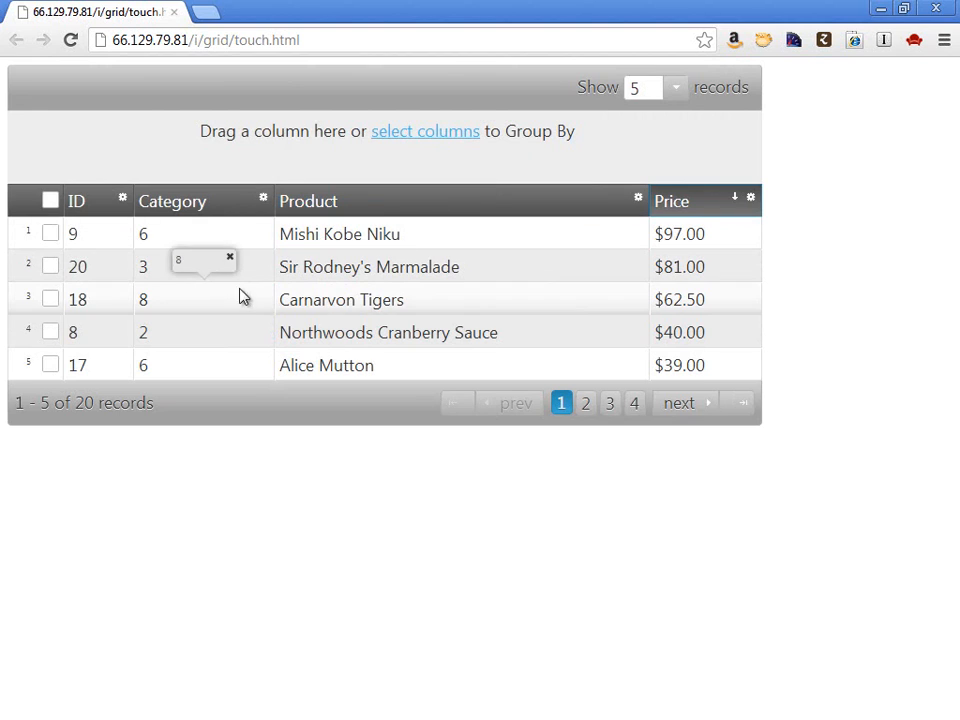
Step: Hide the ID and Category columns via their gear menus, leaving Product and Price
click(122, 197)
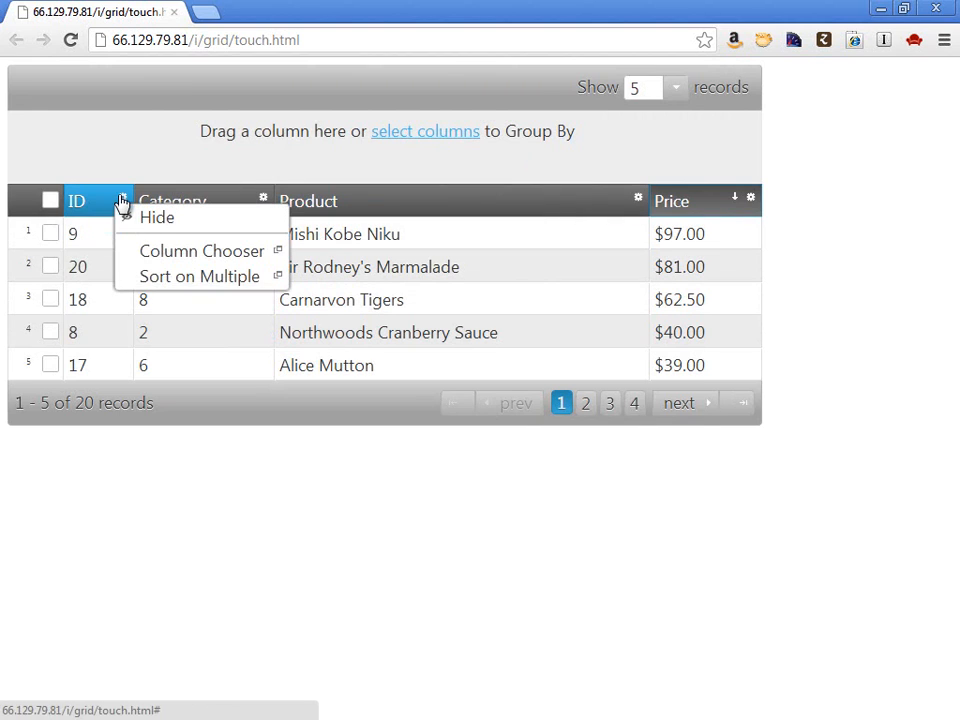
click(157, 217)
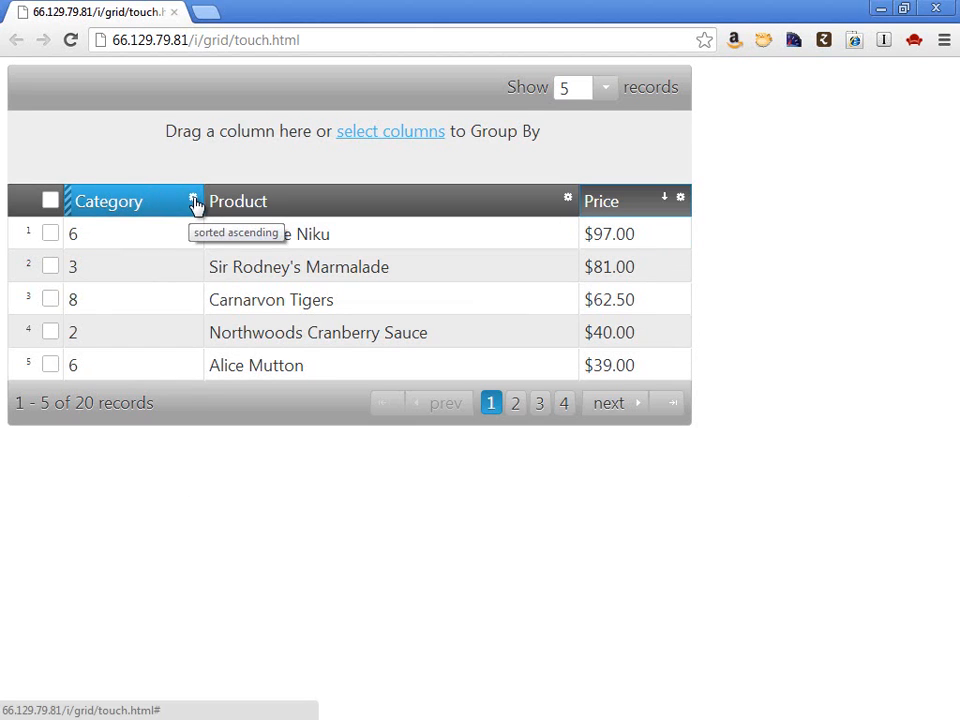
click(193, 197)
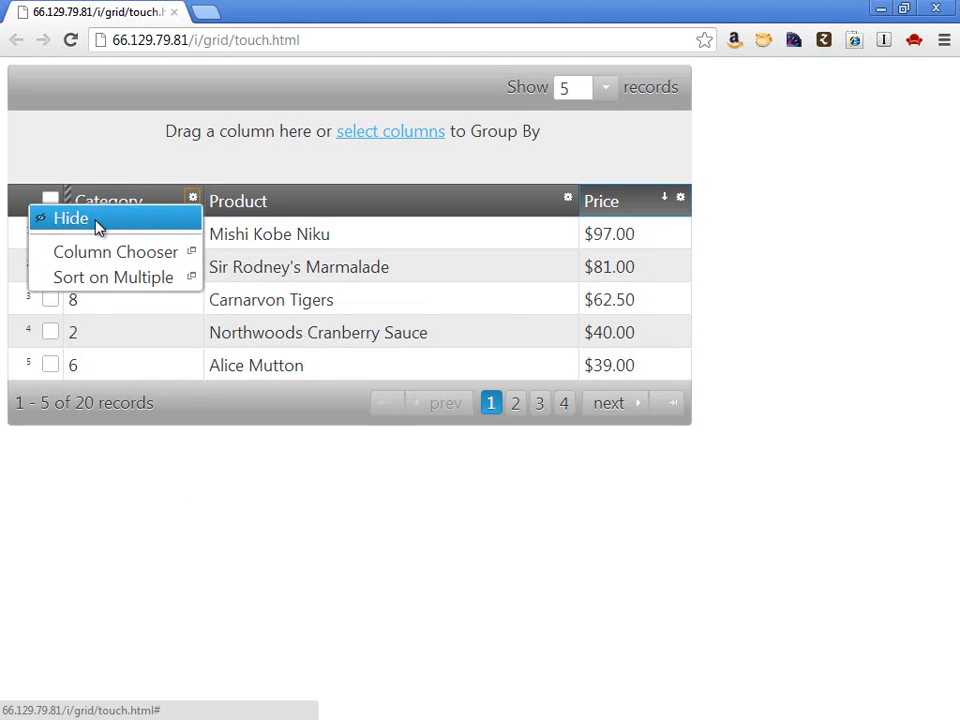
click(114, 251)
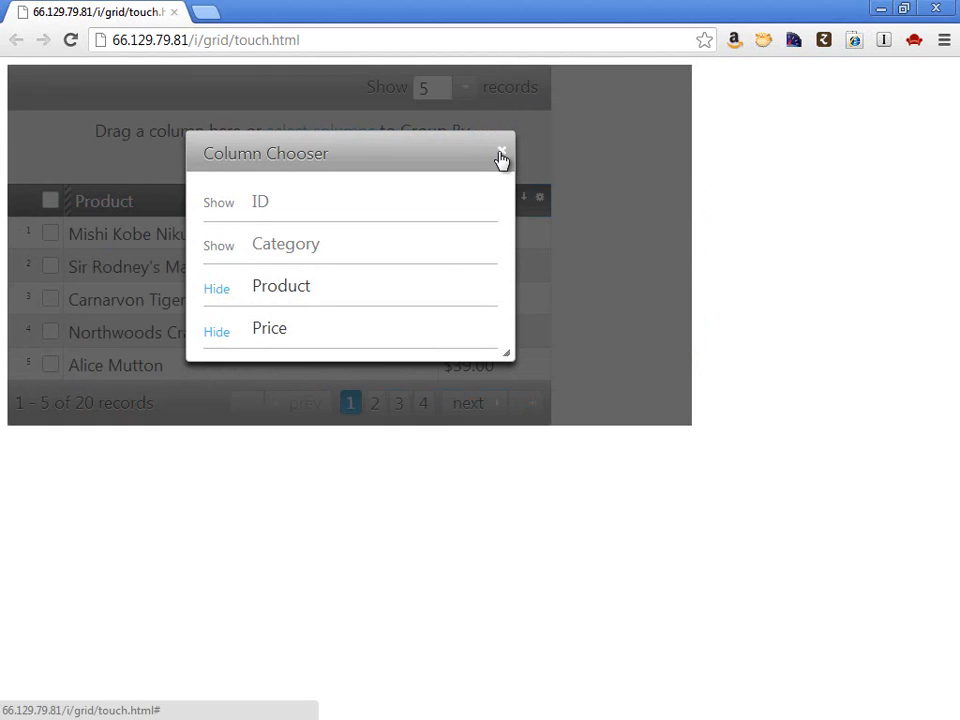
Step: Close the Column Chooser and group the rows by Category ascending
click(502, 154)
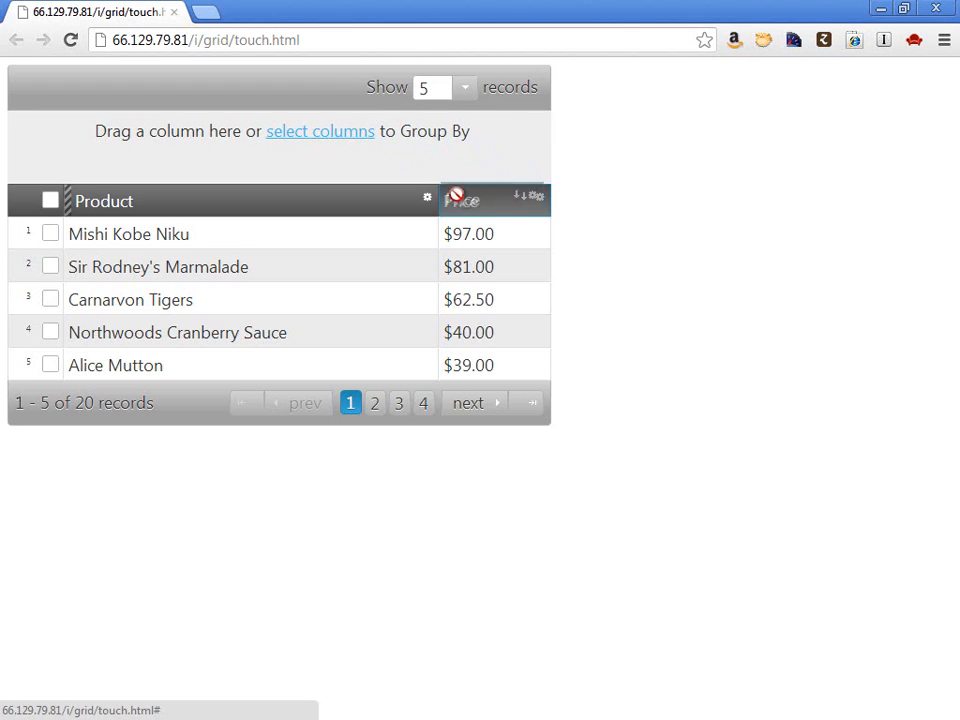
click(320, 131)
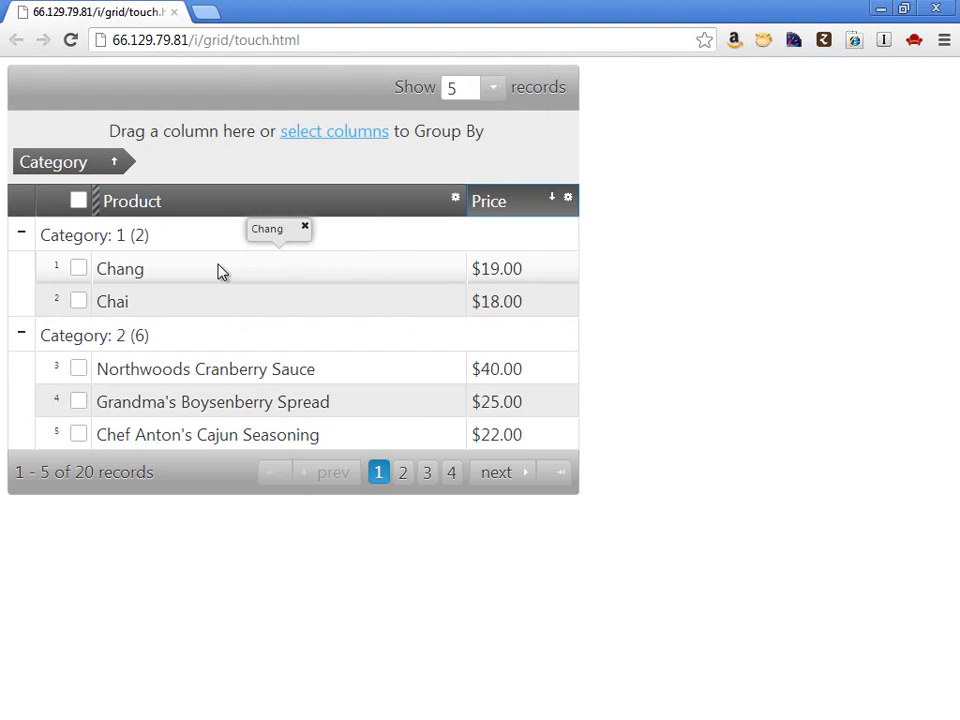
Step: Select a product row, visit pages 2 and 4, return to page 1 and toggle select-all
click(78, 268)
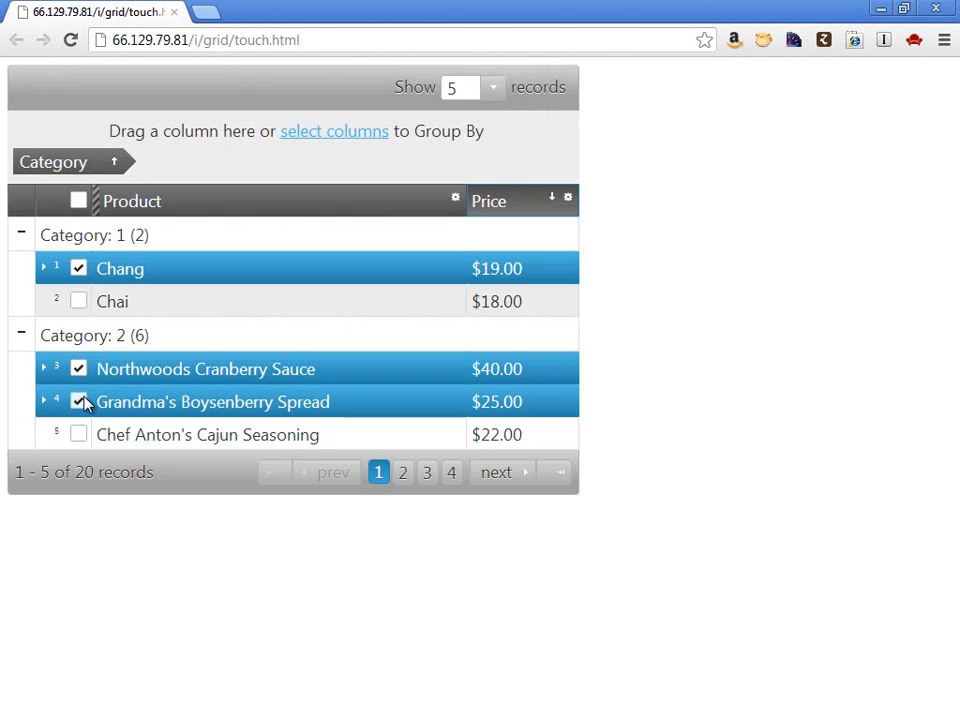
click(402, 472)
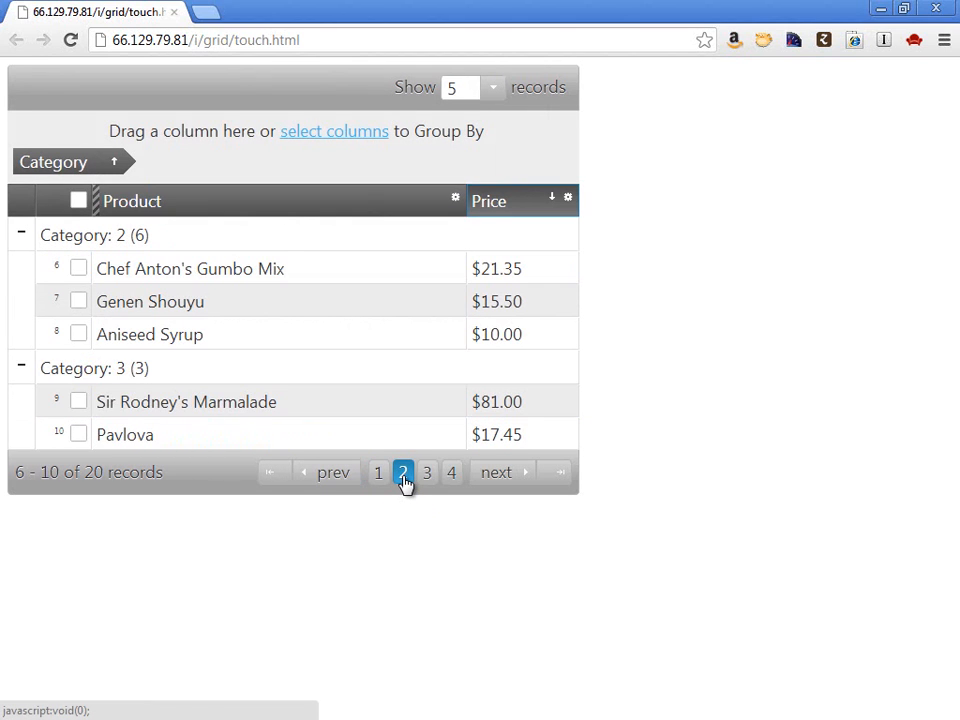
click(451, 472)
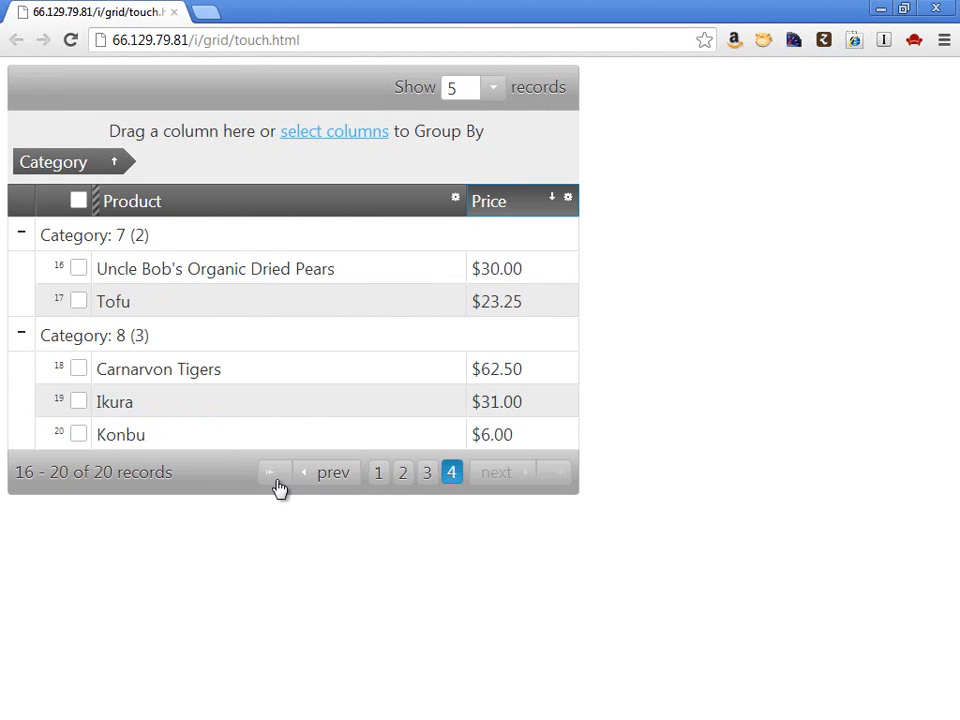
click(378, 471)
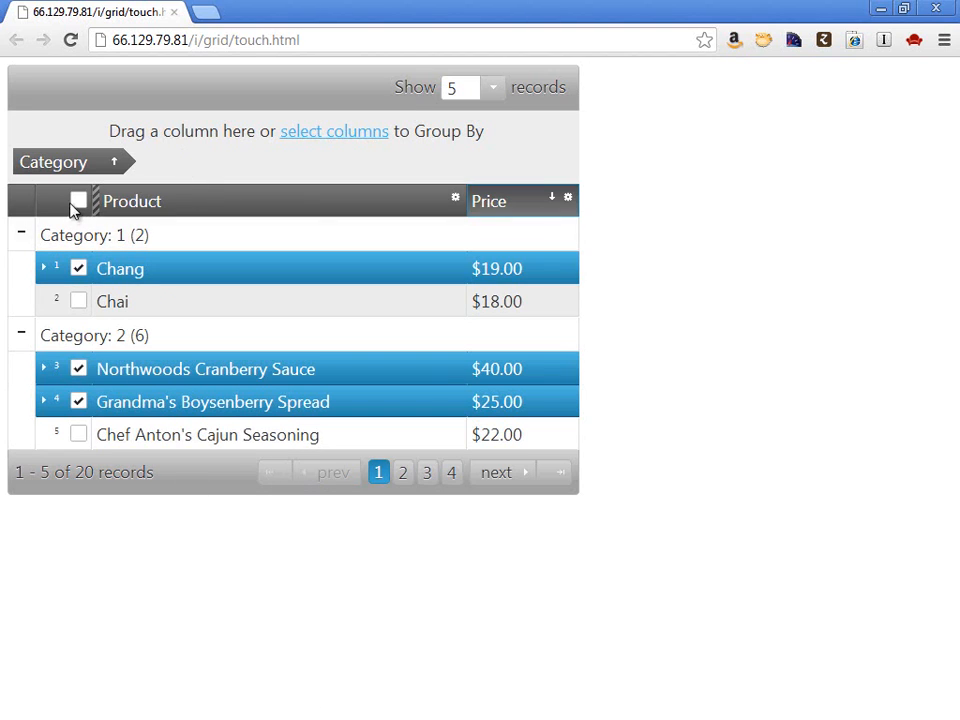
click(78, 201)
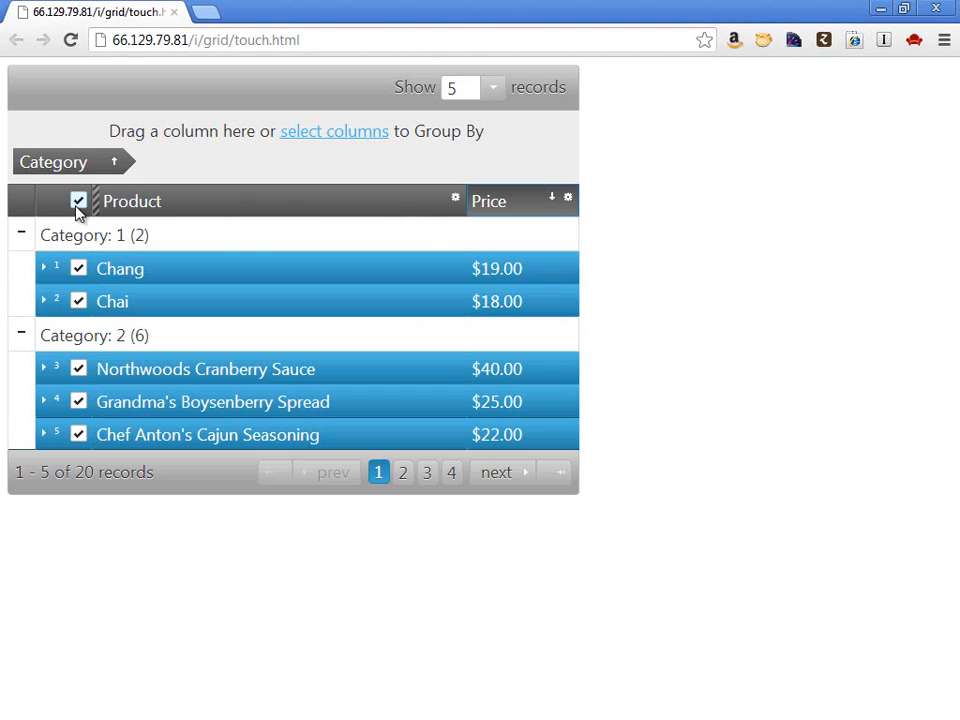
click(78, 200)
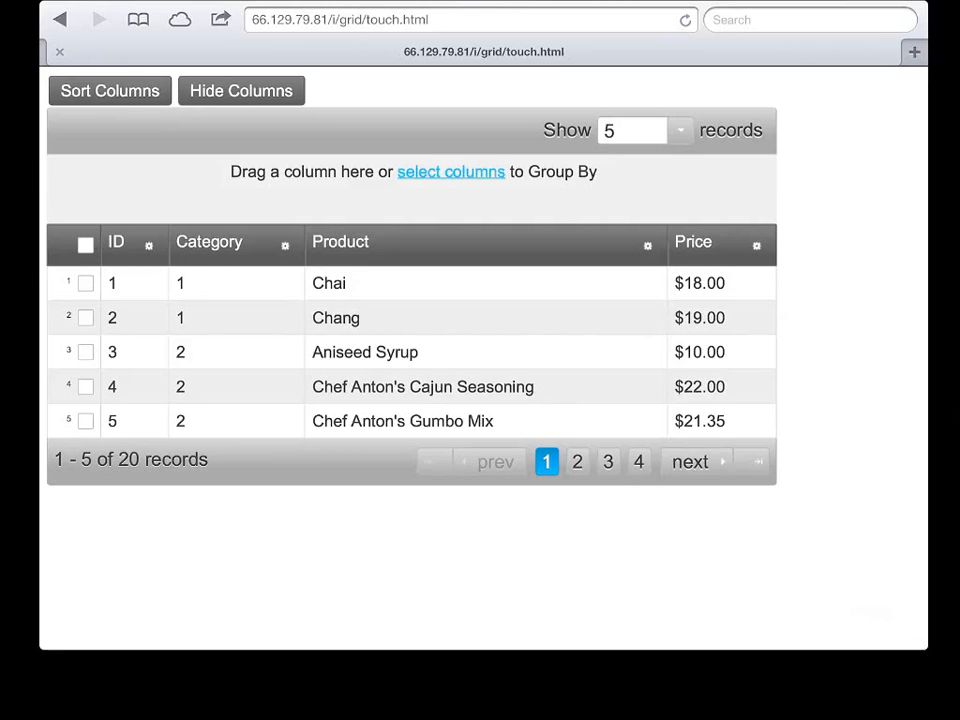
Step: Sort Price descending through Sort Multiple, remove the ID sort, and close the dialog
click(693, 242)
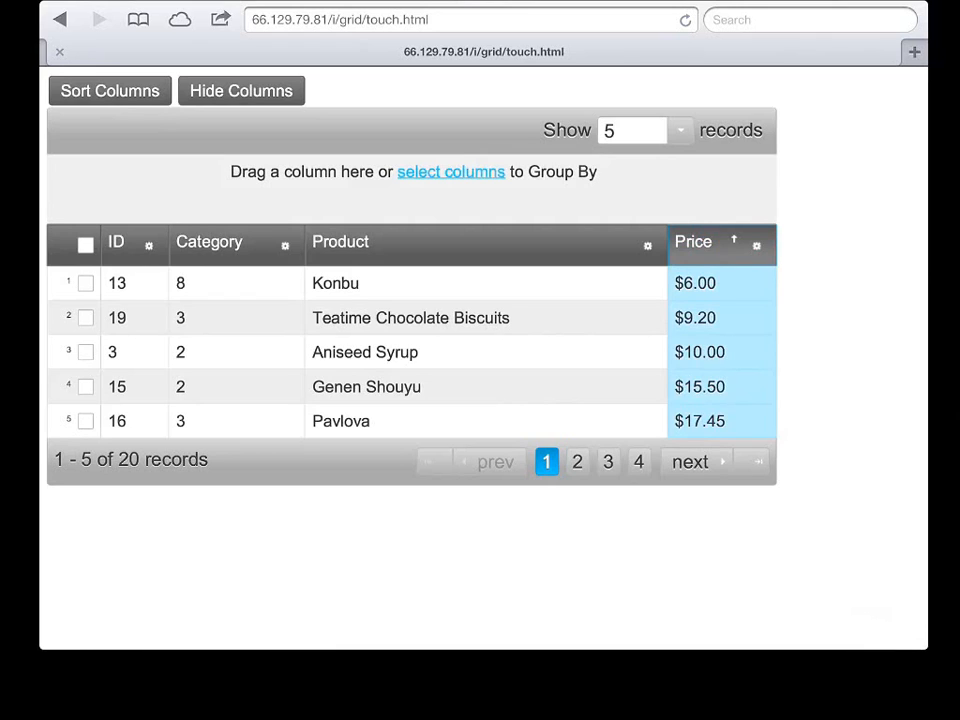
click(109, 90)
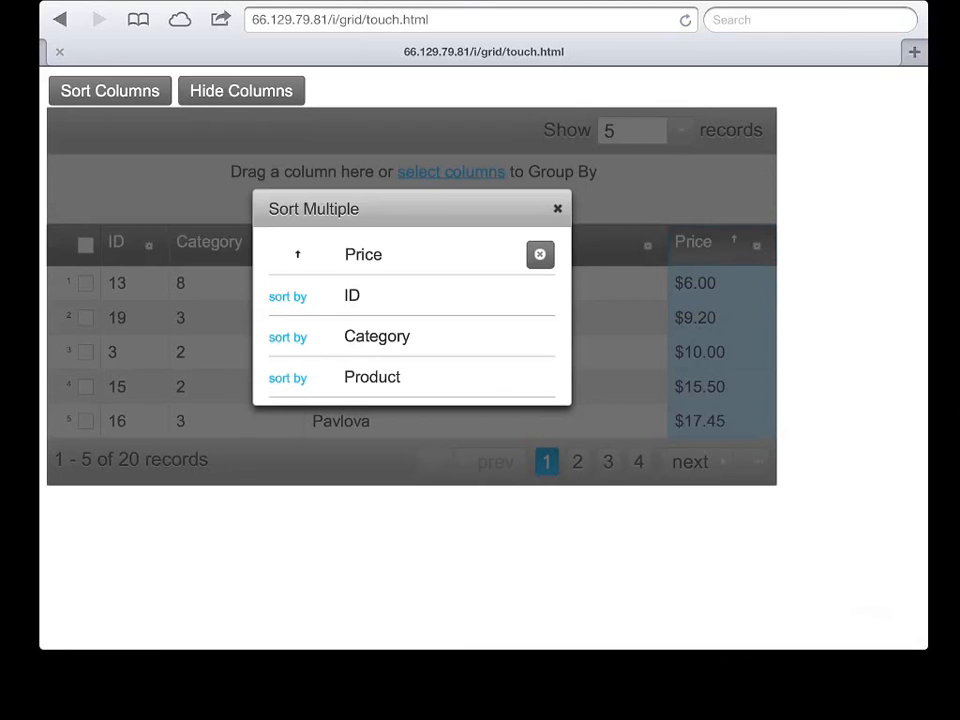
click(297, 254)
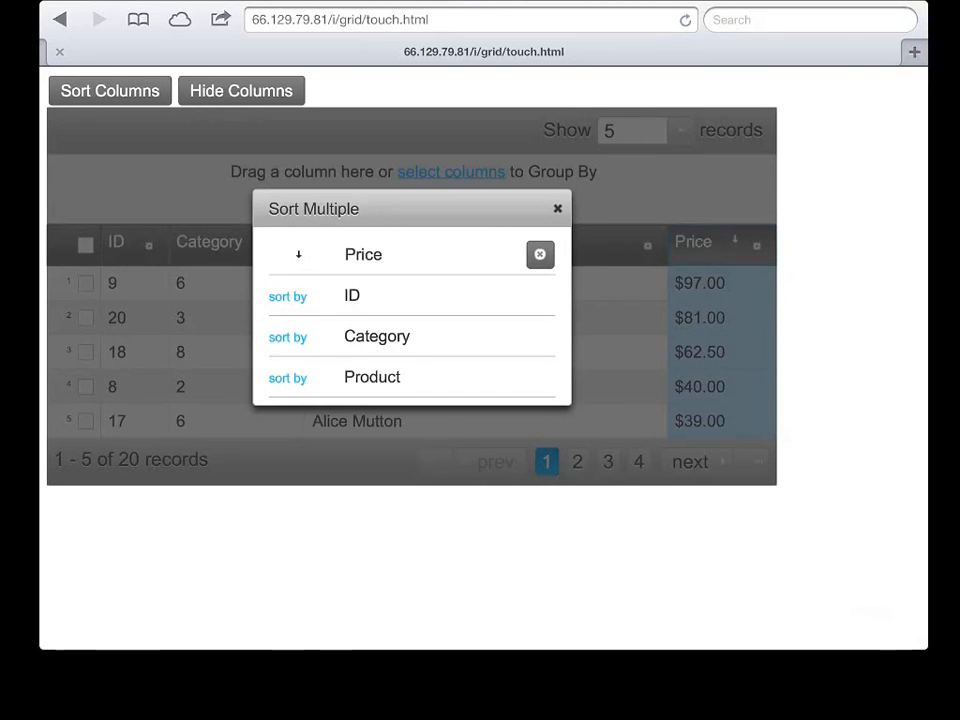
click(352, 295)
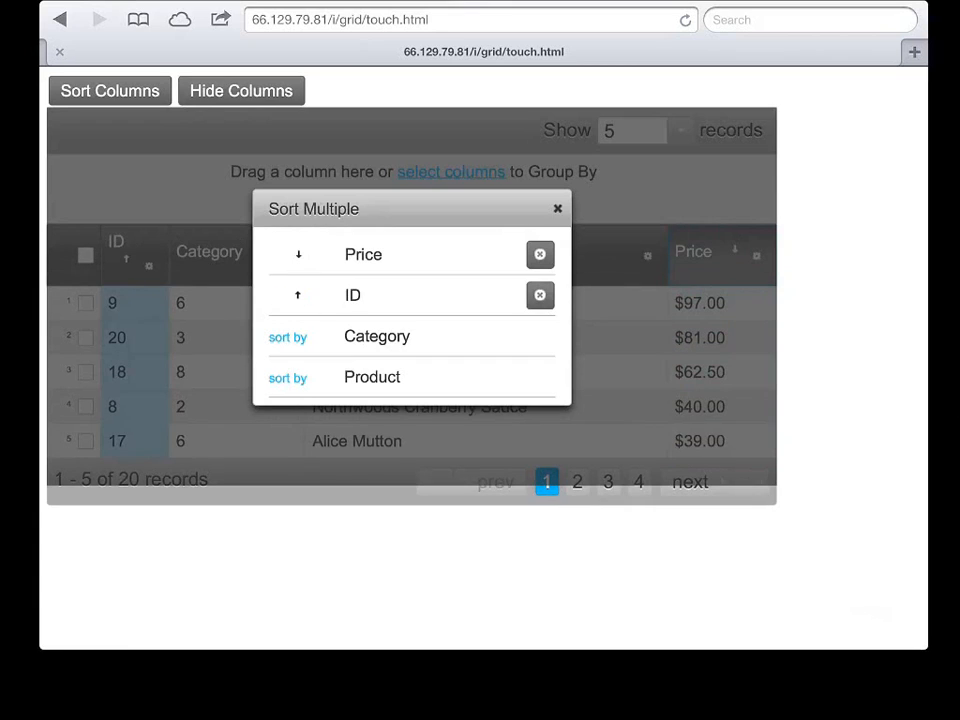
click(540, 294)
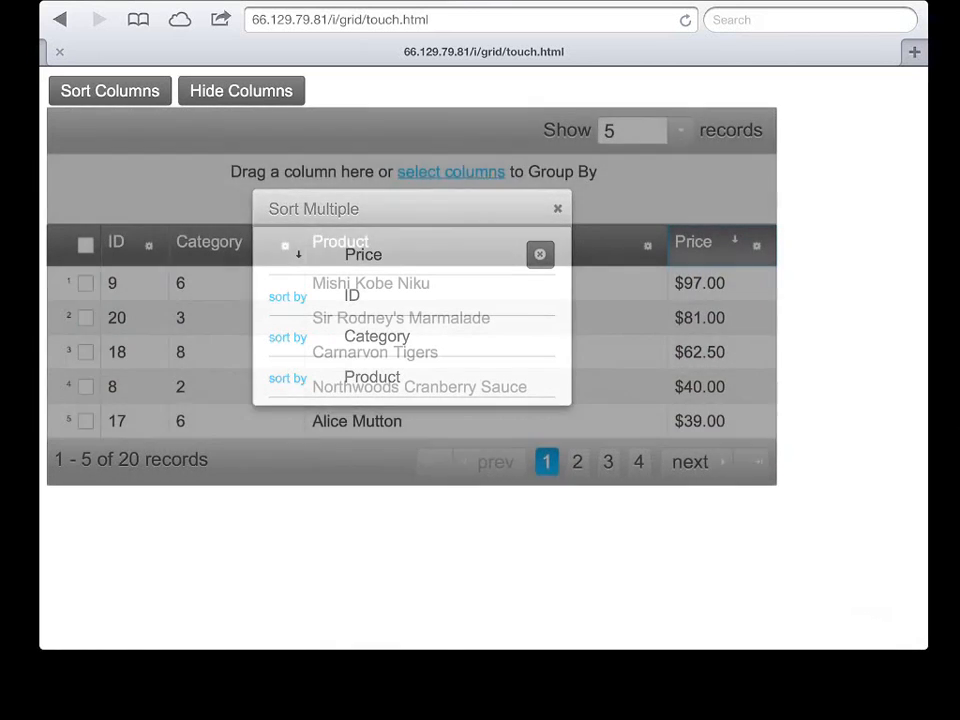
click(557, 208)
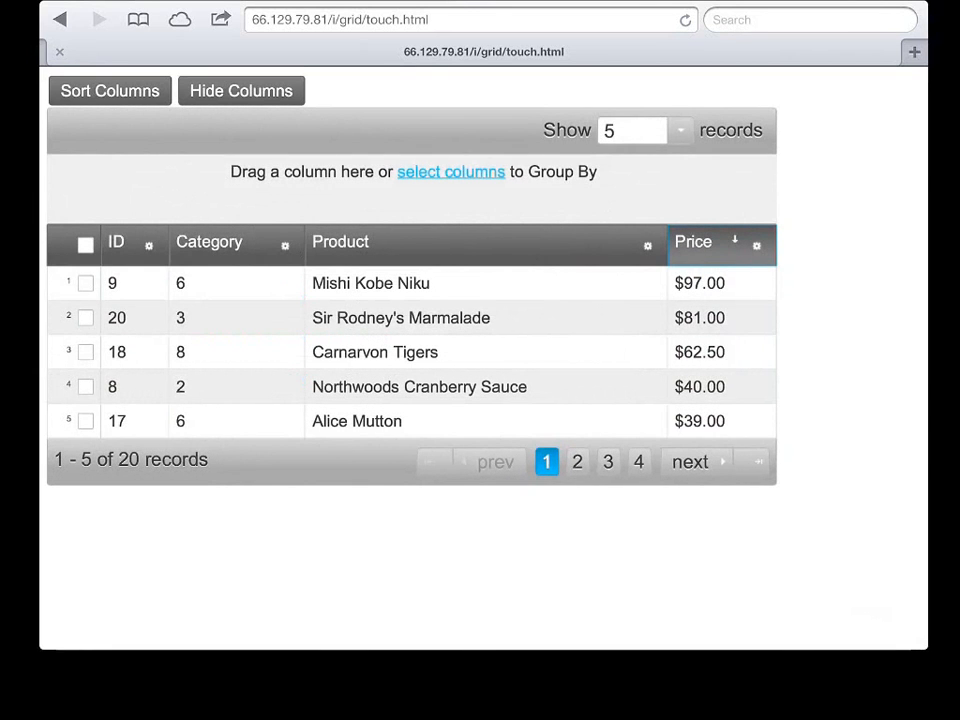
Step: Hide the ID column from its gear menu and glance at the Column Chooser
click(148, 245)
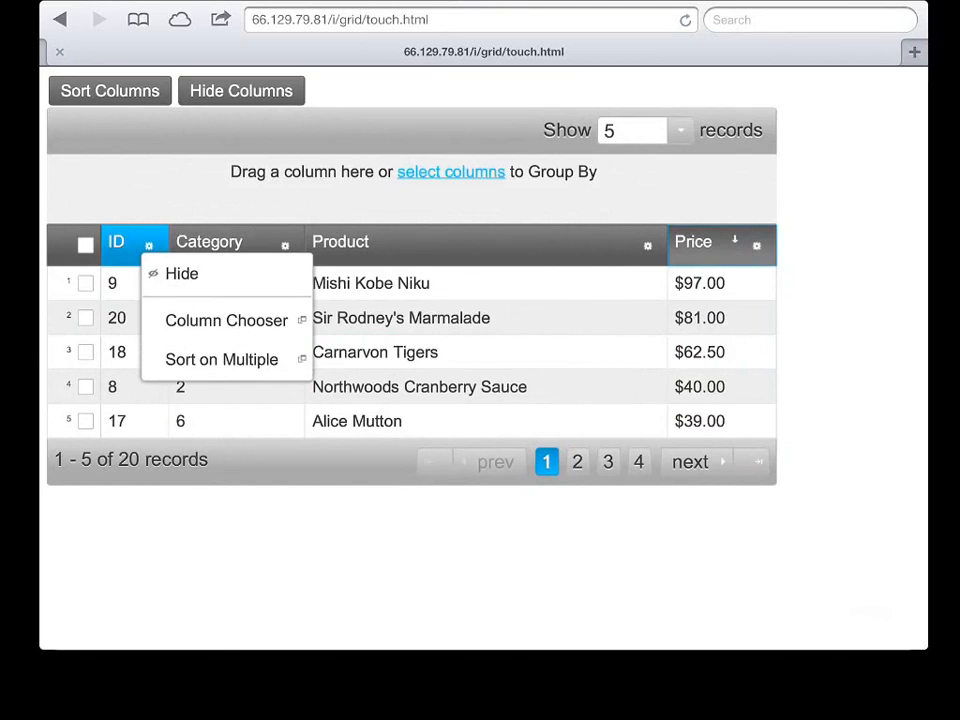
click(182, 273)
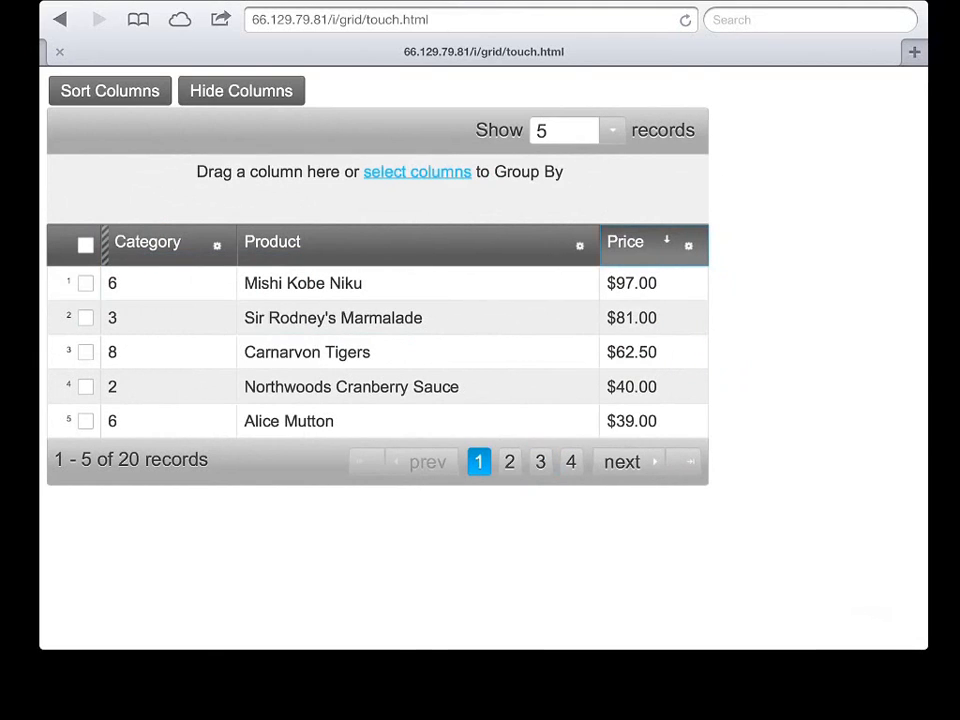
click(241, 90)
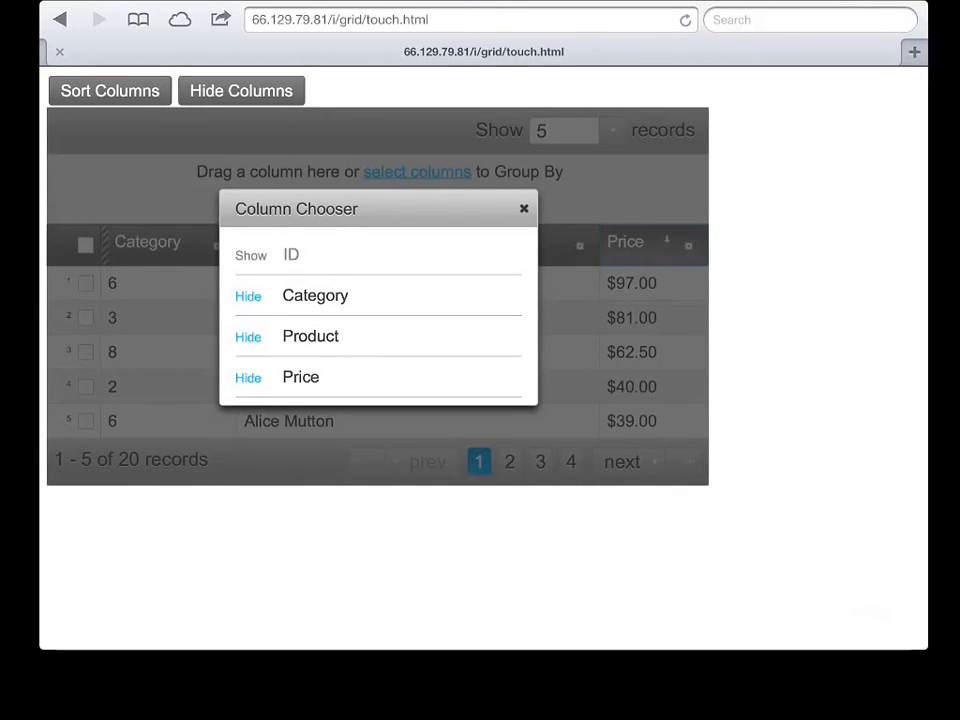
click(523, 208)
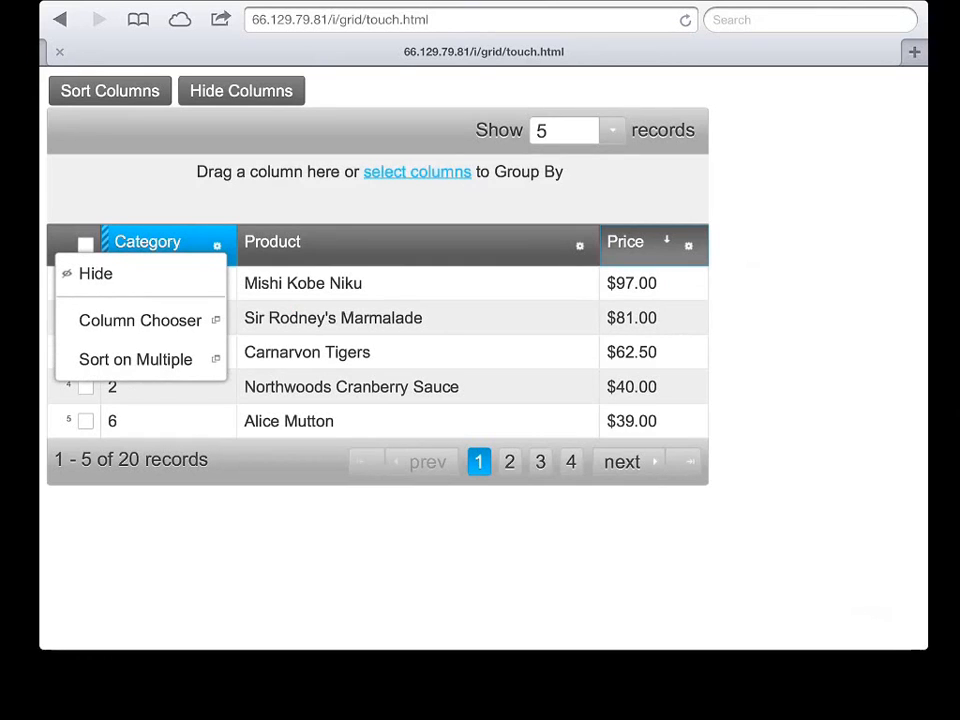
Step: In the Column Chooser toggle ID hidden again and hide Category, leaving Product and Price
click(140, 320)
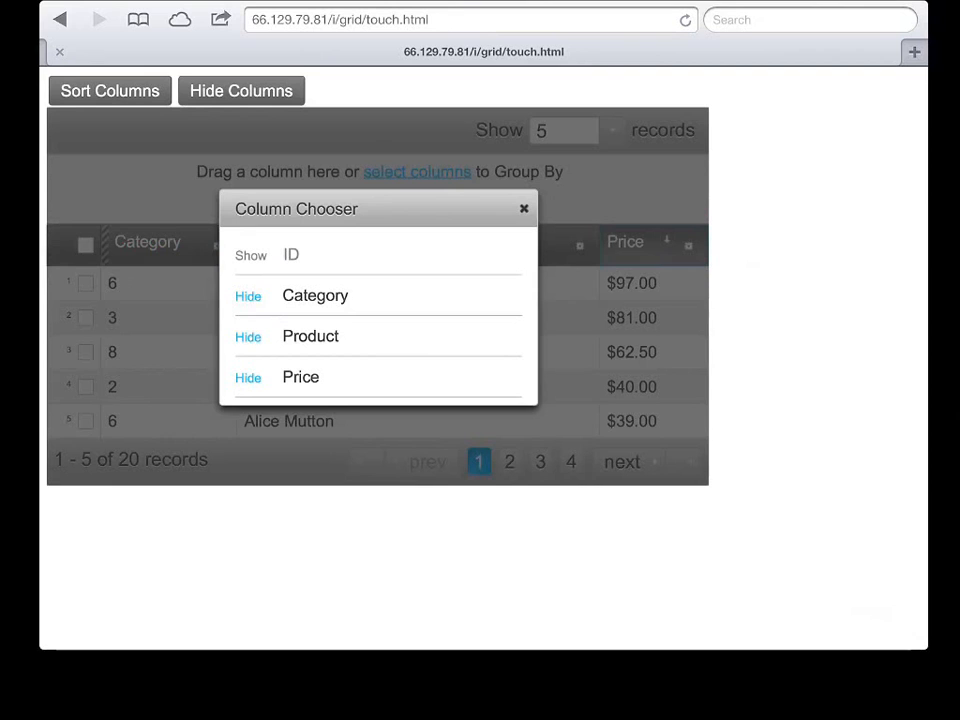
click(248, 295)
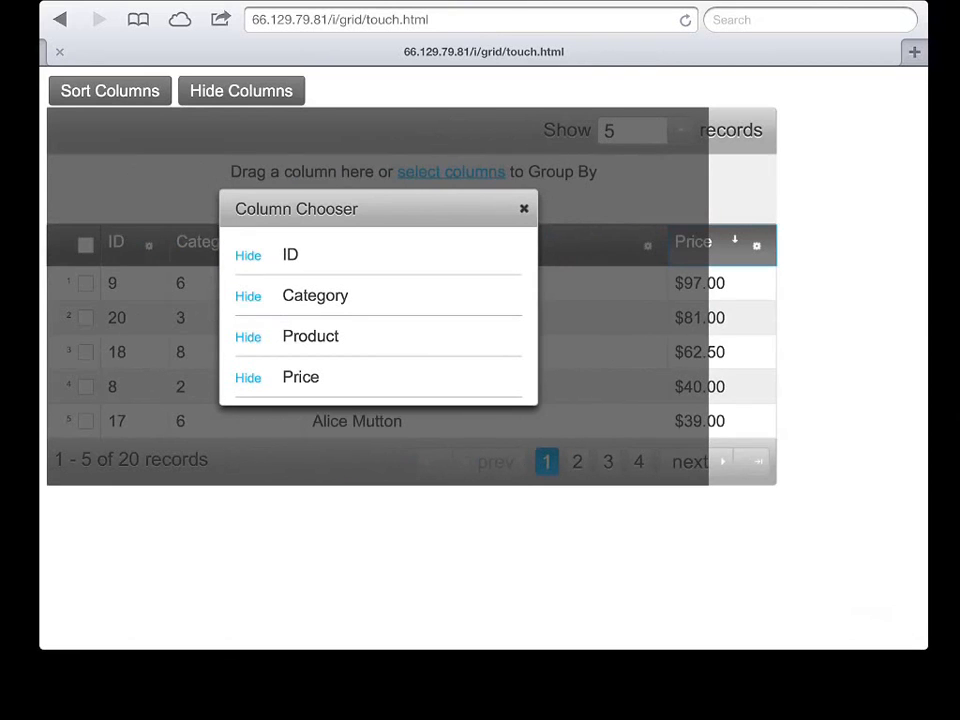
click(247, 255)
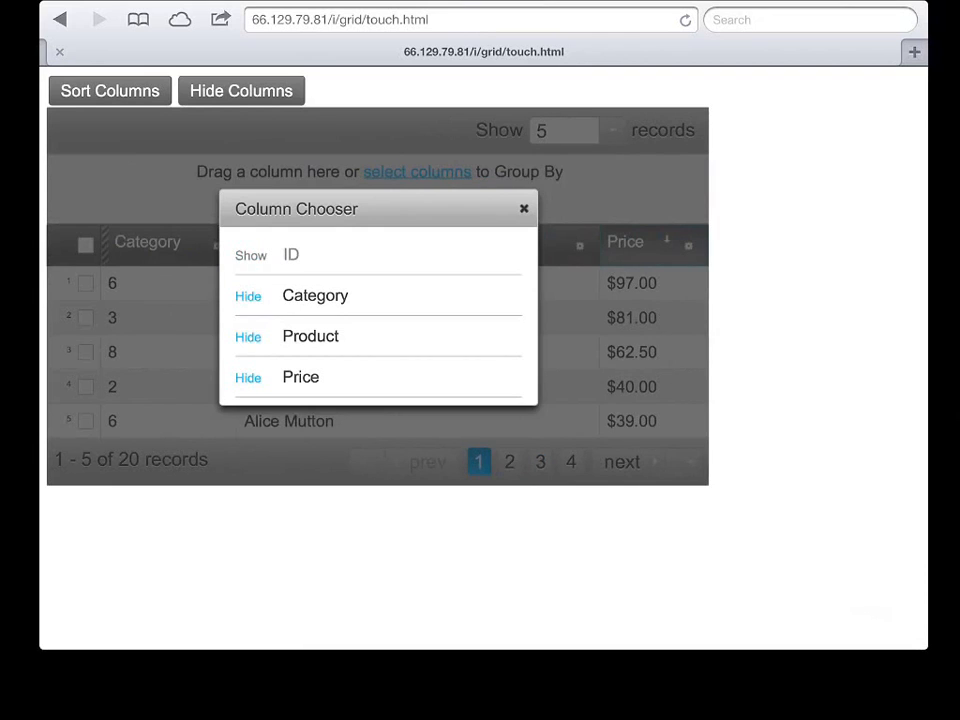
click(248, 295)
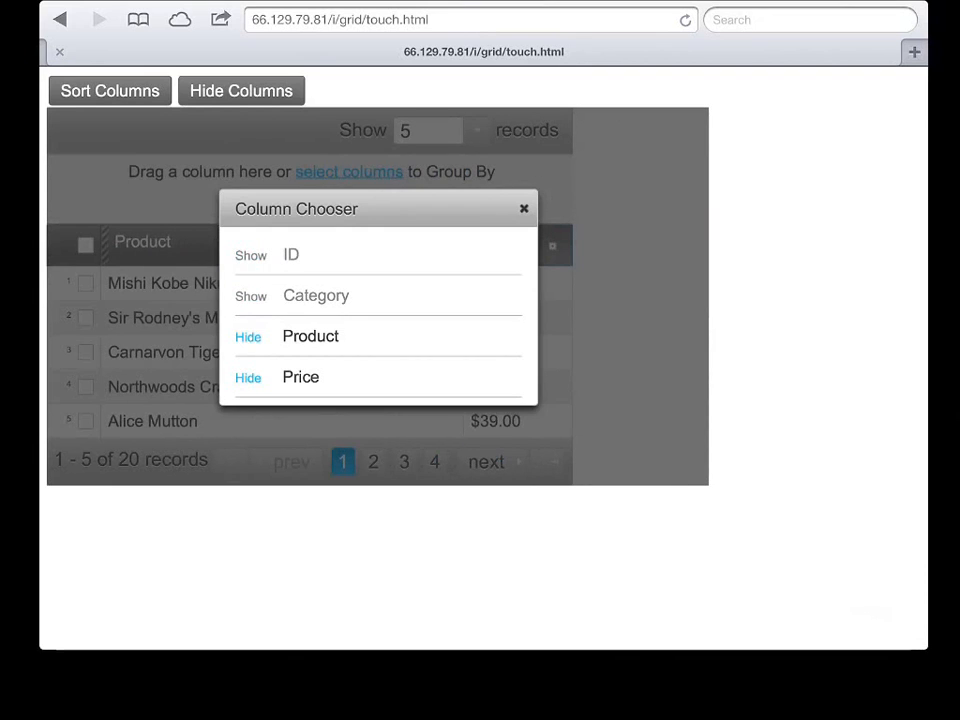
click(523, 208)
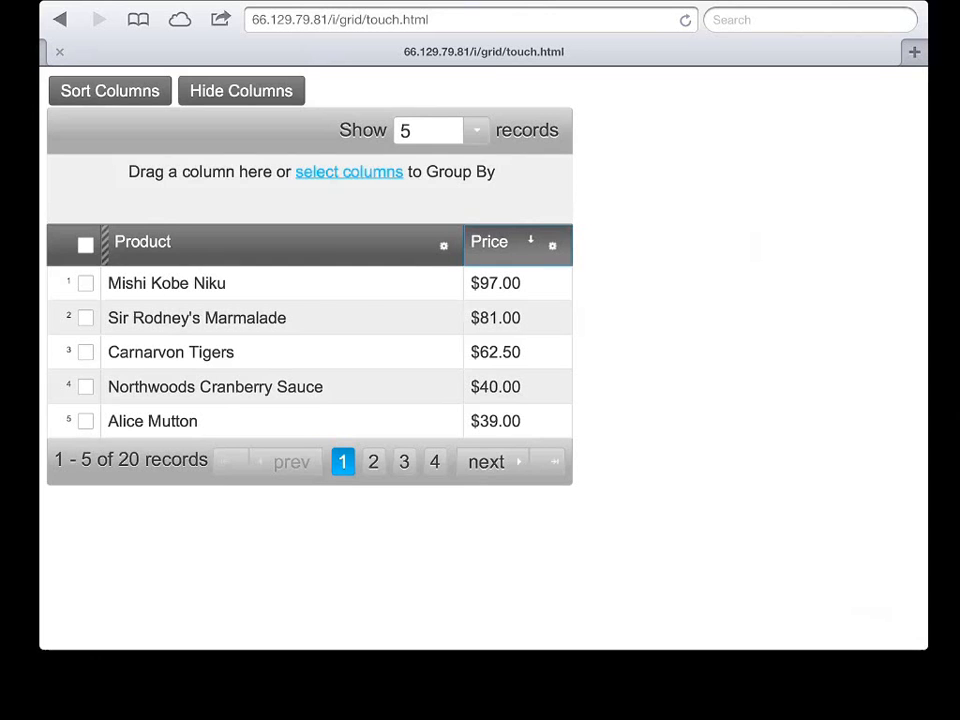
scroll(down, 3)
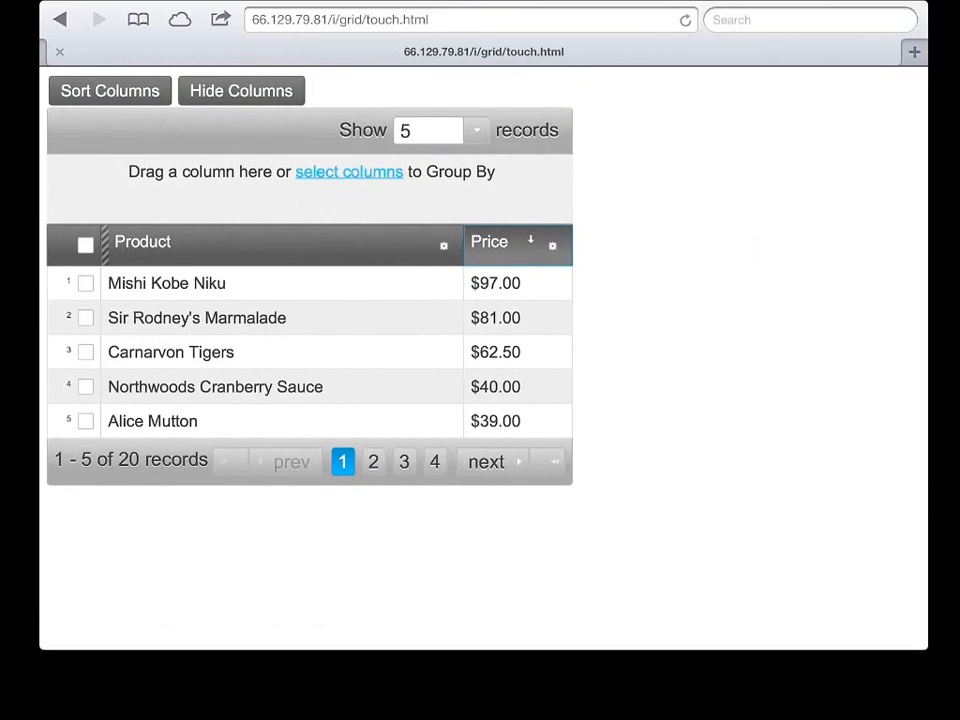
Step: Add Category to Group By so rows show Category 1 (2) and Category 2 (6)
click(348, 171)
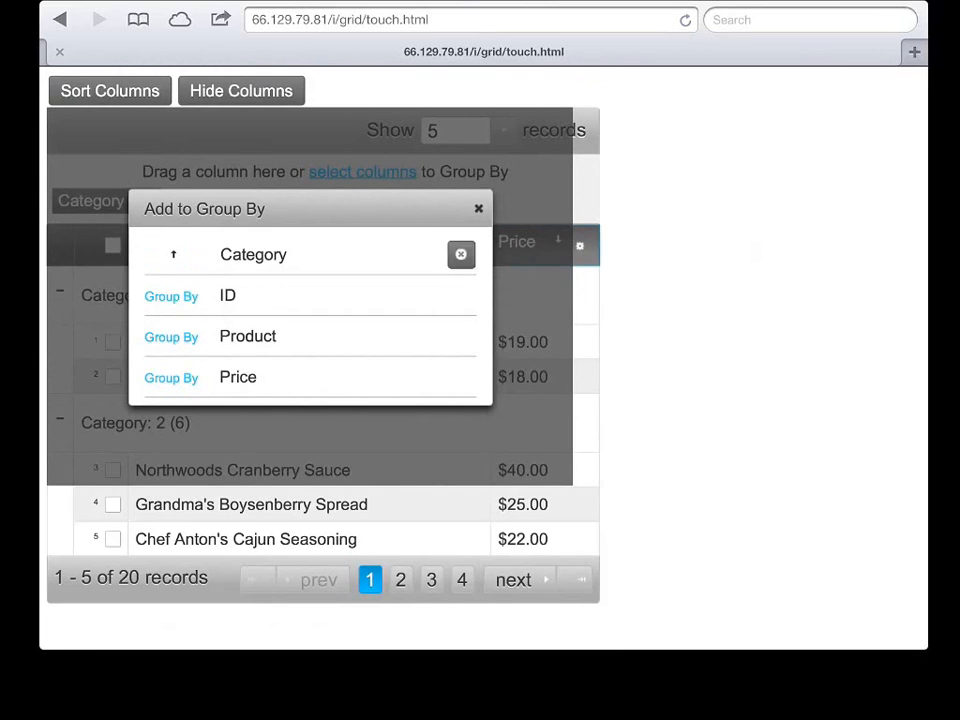
click(461, 254)
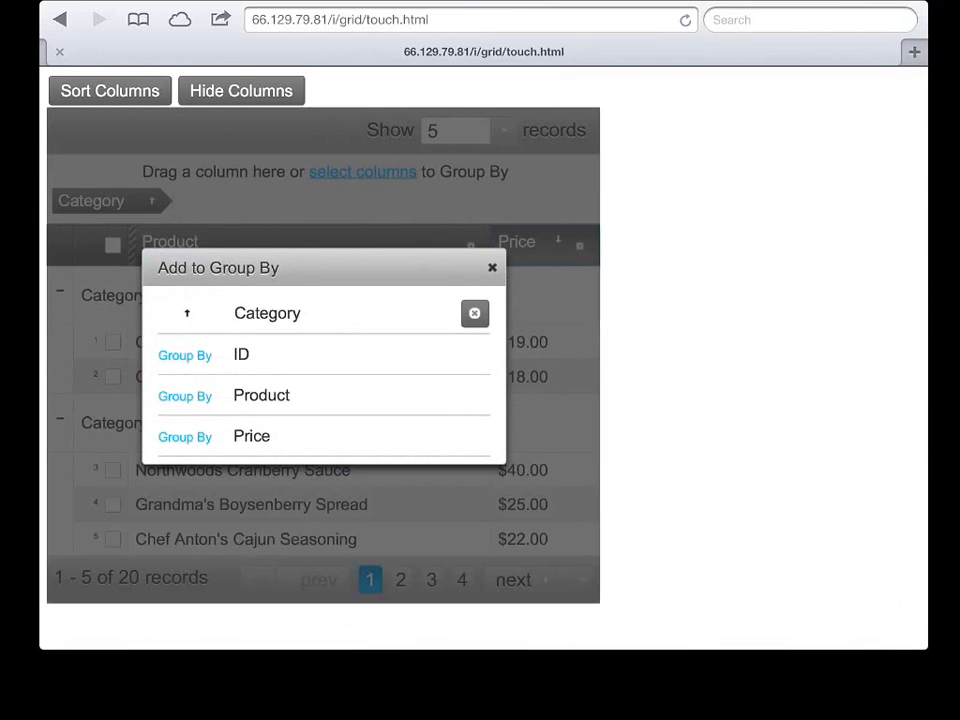
click(492, 267)
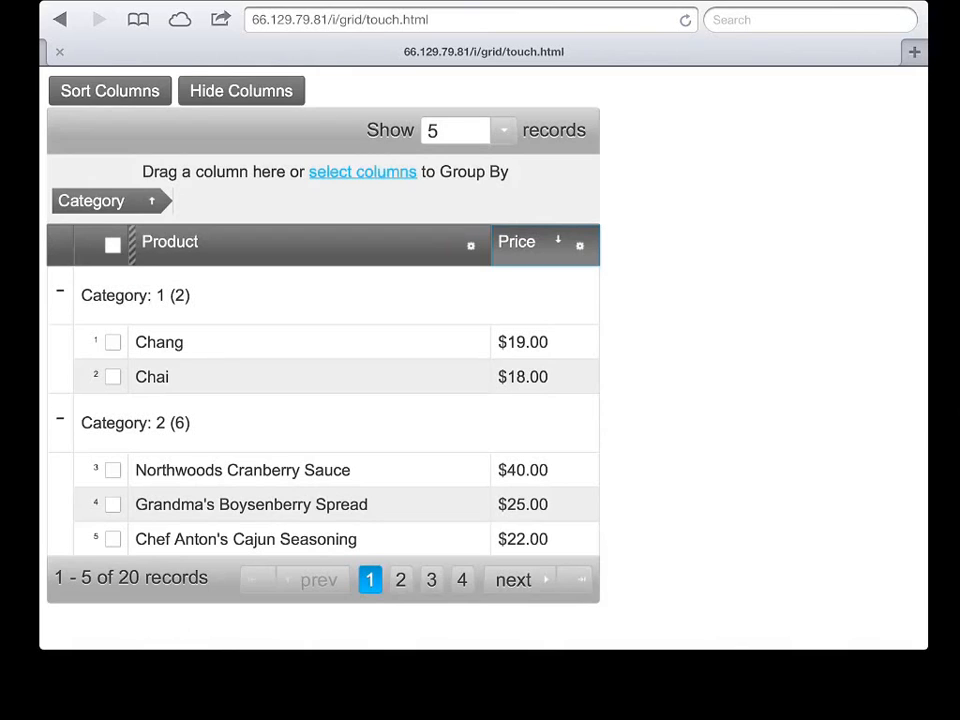
Step: Select Chang and Northwoods Cranberry Sauce, page to 2 and back, then select all five rows
click(112, 342)
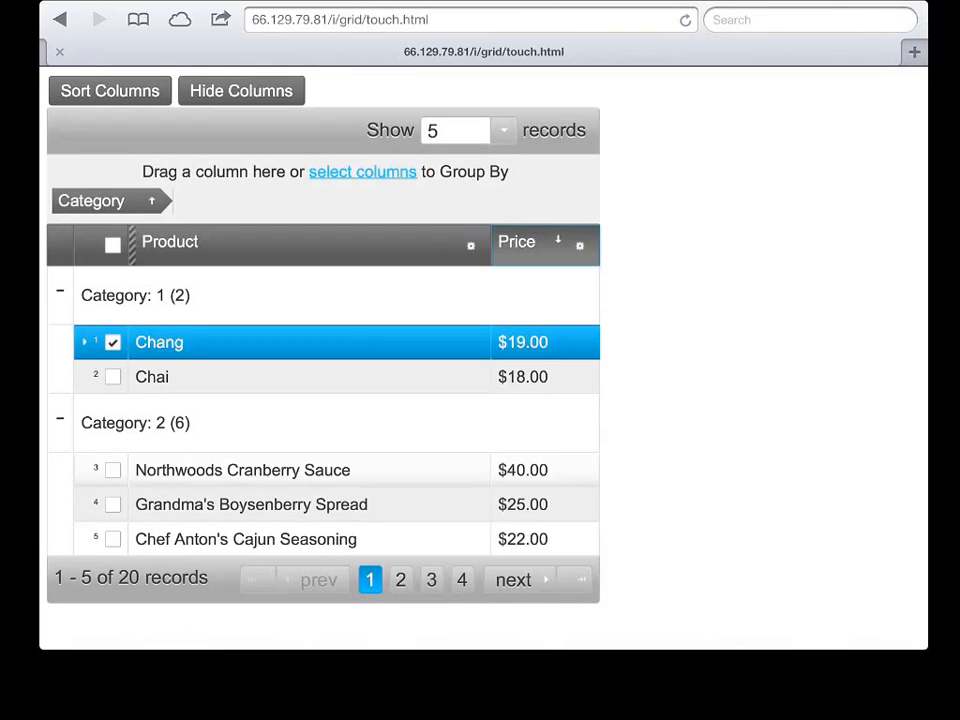
click(112, 470)
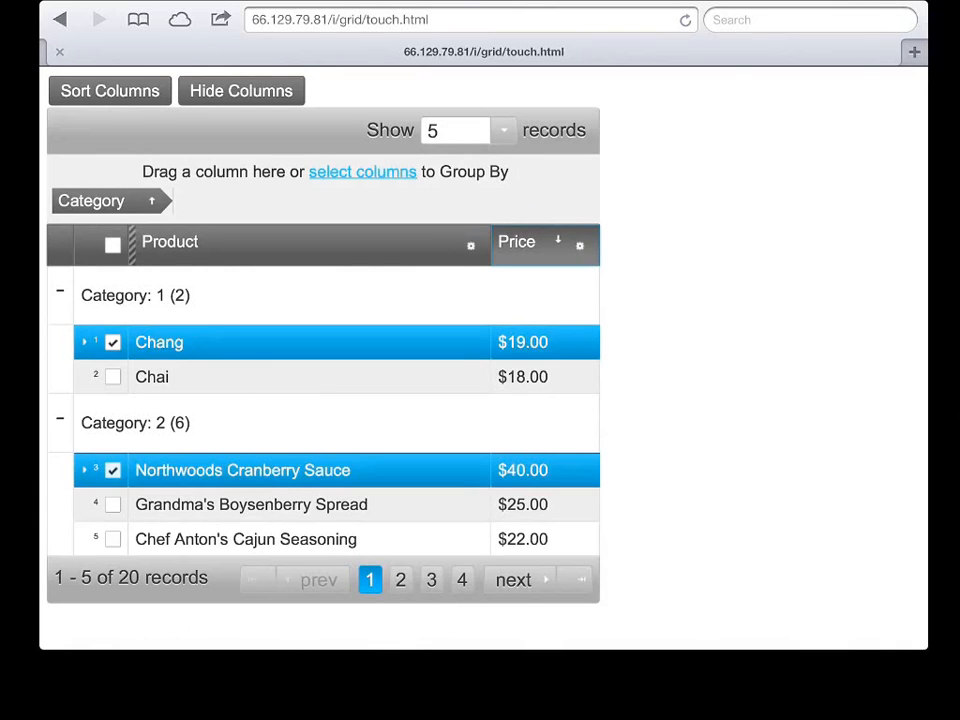
click(400, 579)
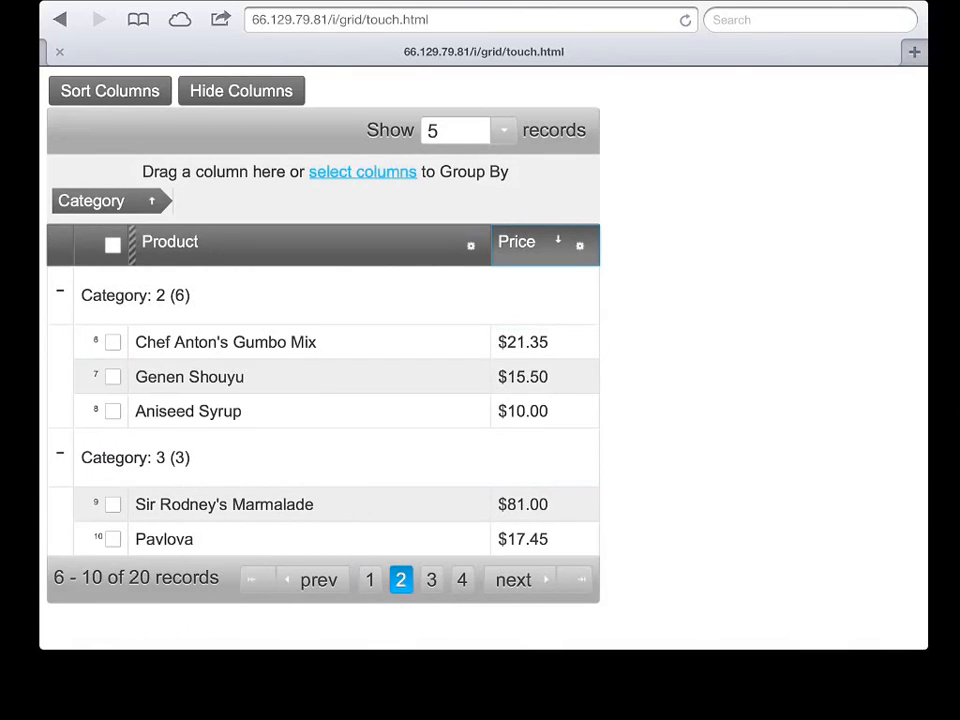
click(369, 579)
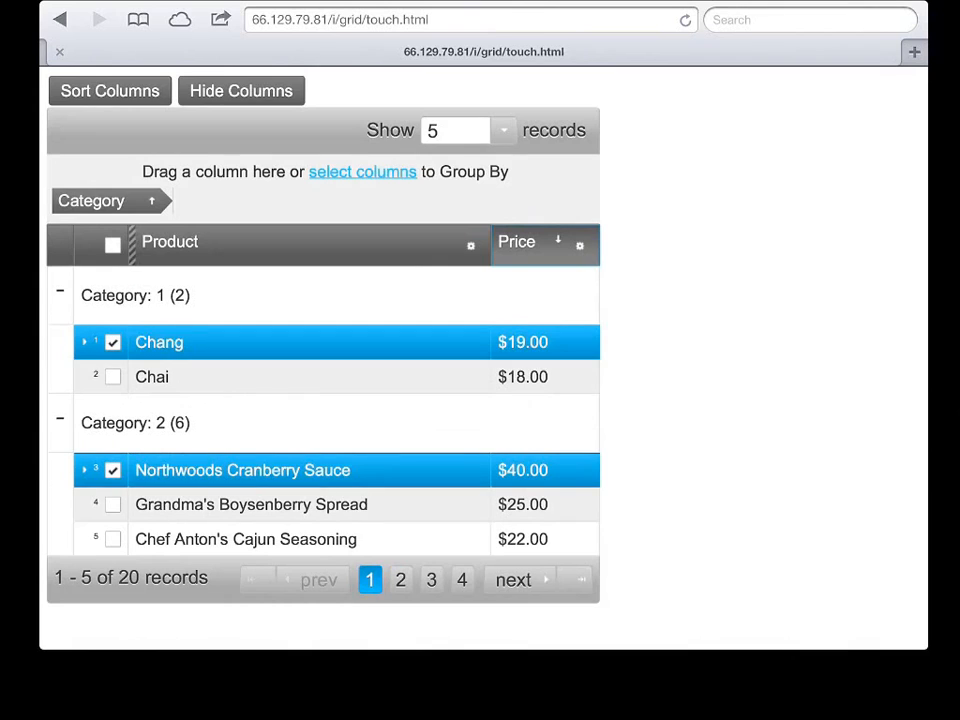
click(112, 245)
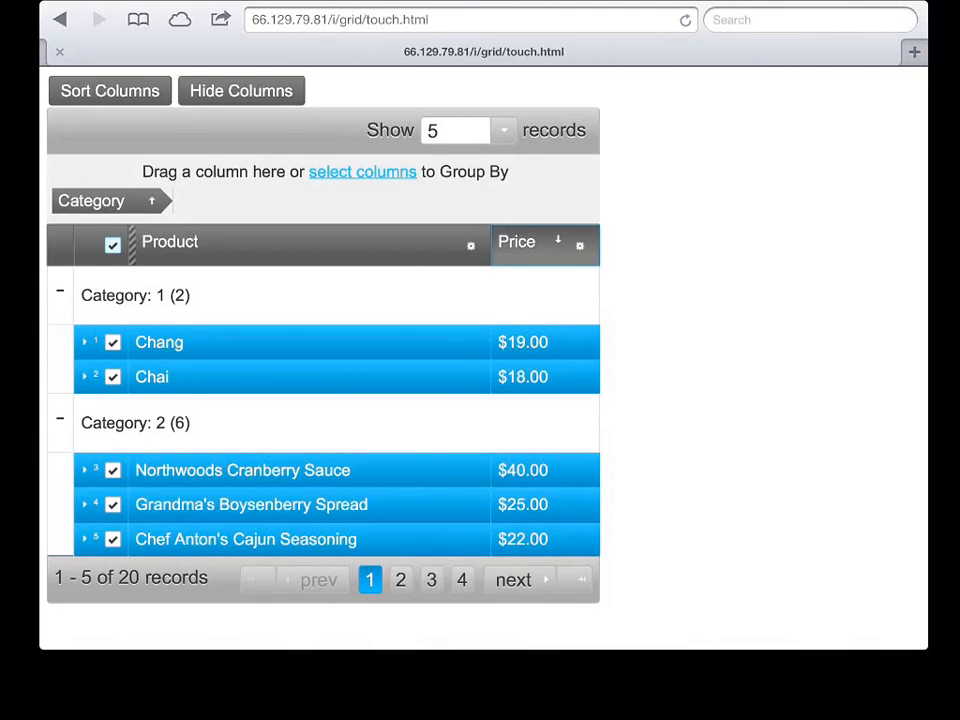
click(462, 580)
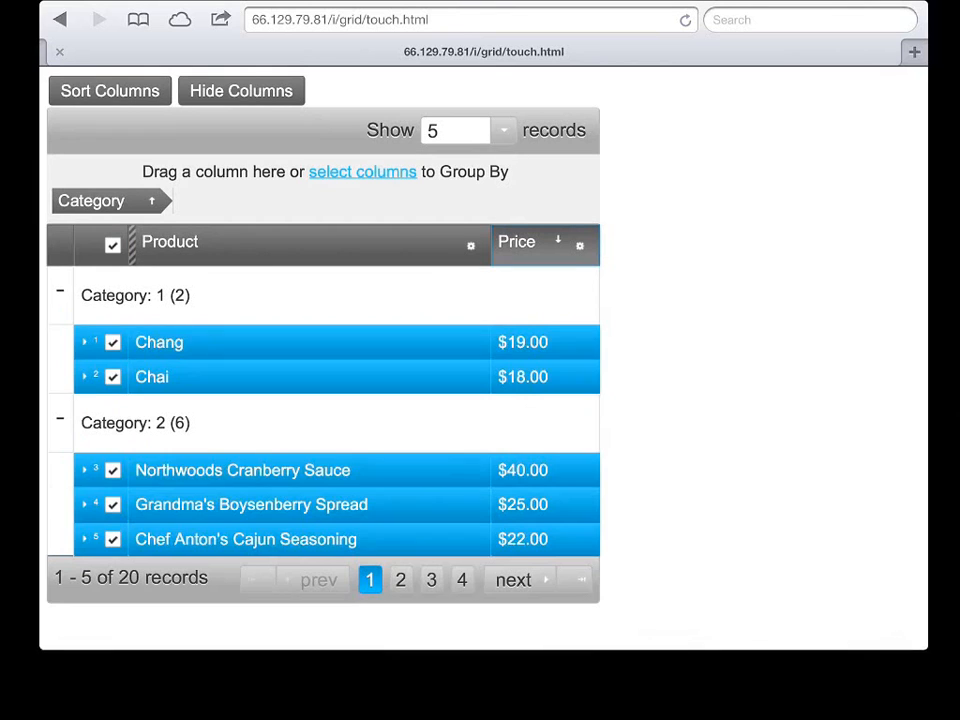
Step: Clear the row selection with the header checkbox and show the tooltip on Chang's price
click(112, 244)
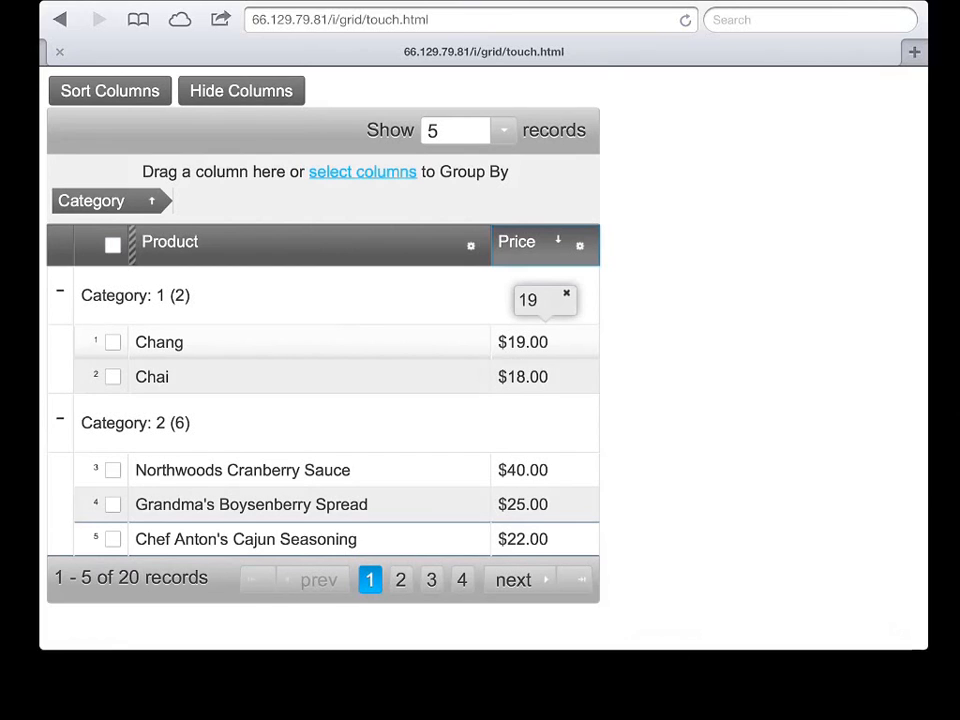
click(566, 294)
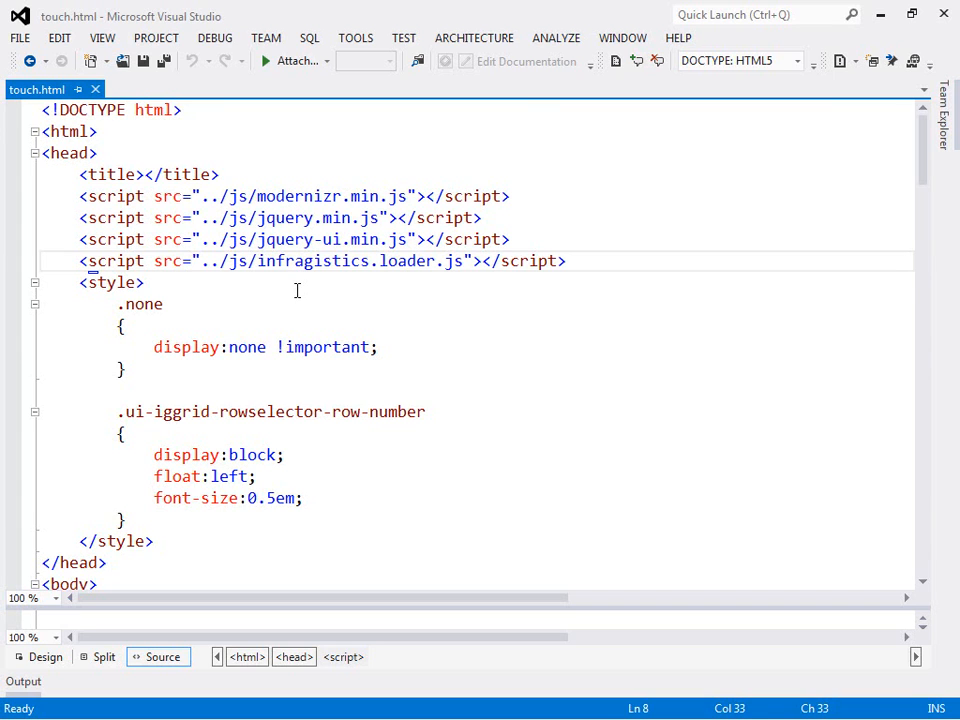
Step: Scroll touch.html to the body showing the Sort Columns and Hide Columns button markup
scroll(down, 3)
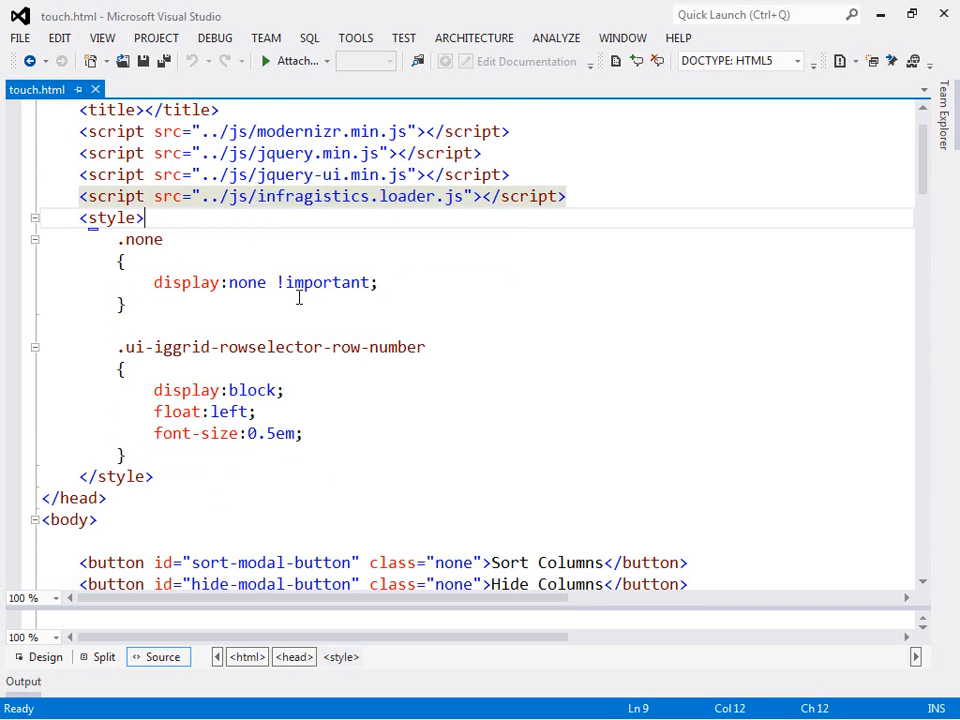
scroll(down, 3)
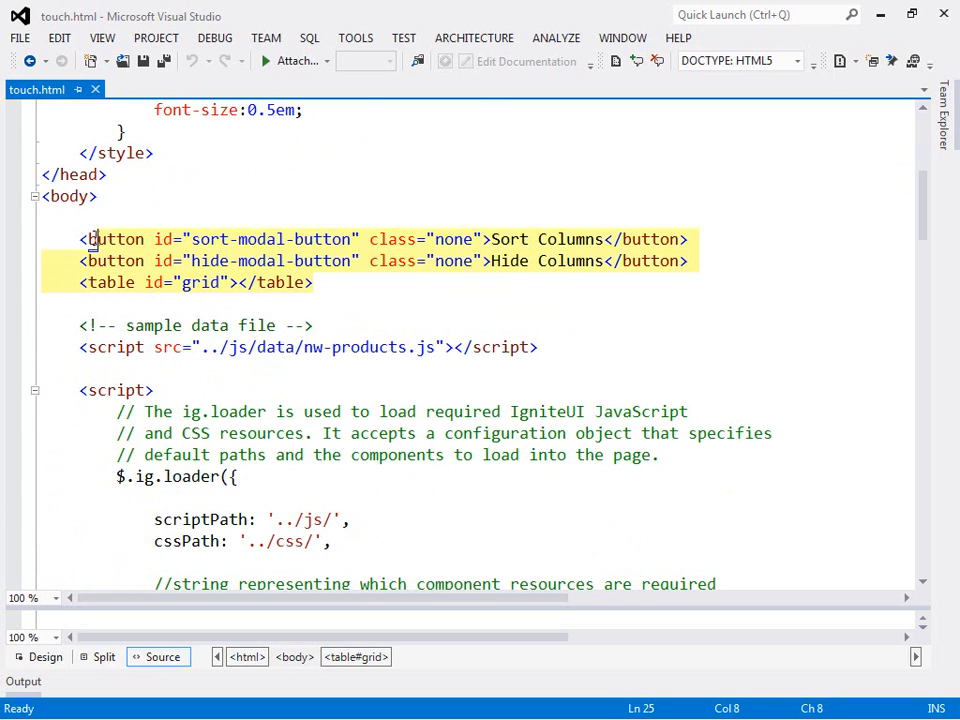
click(81, 239)
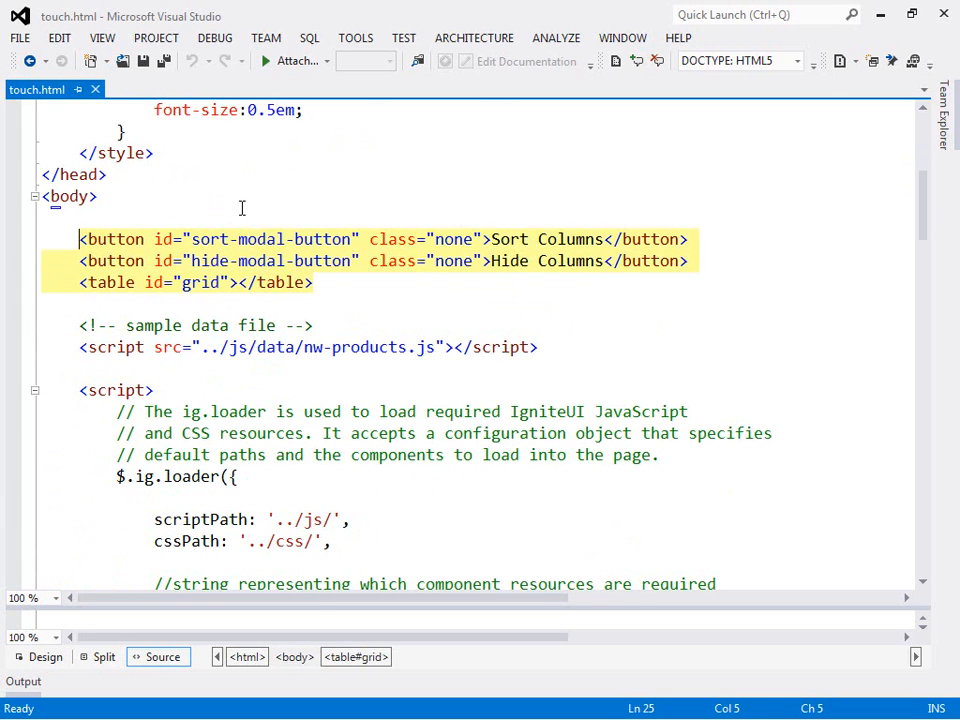
click(80, 218)
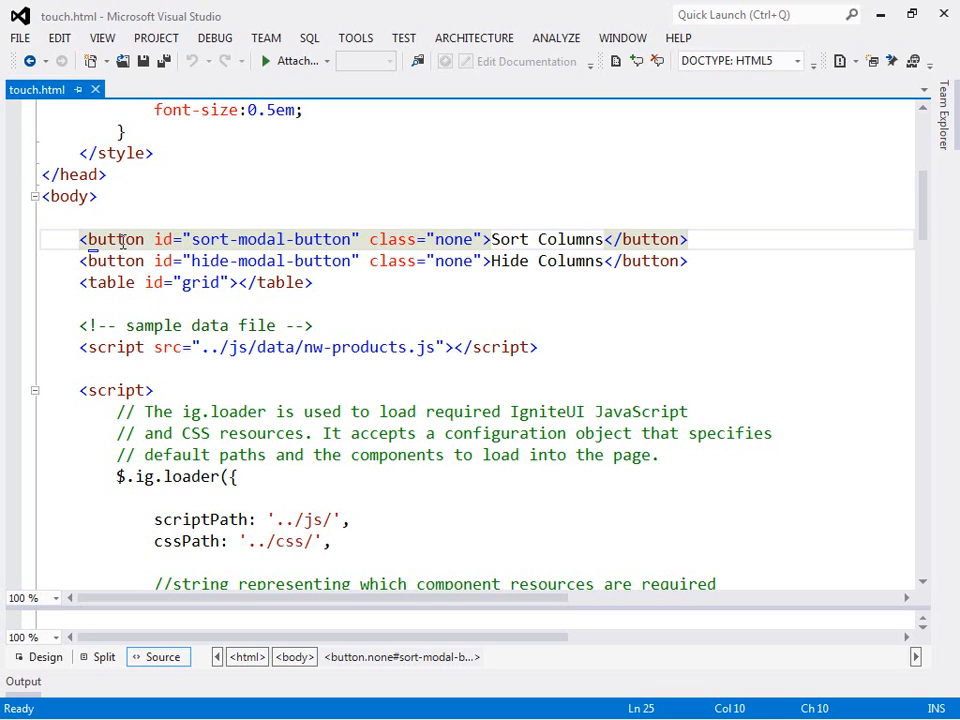
double_click(392, 239)
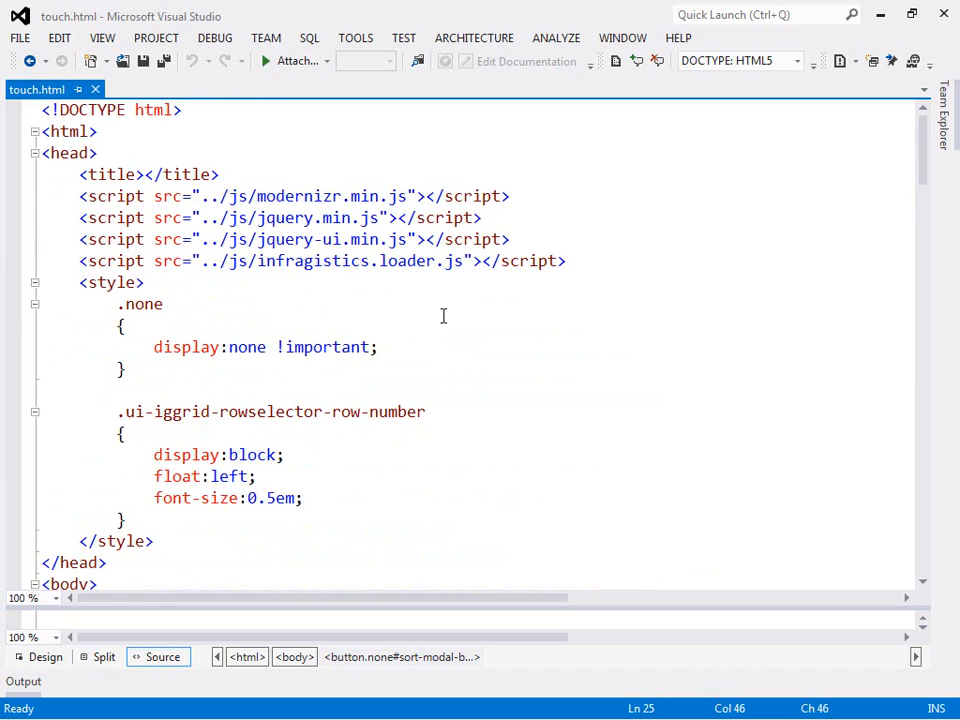
double_click(327, 346)
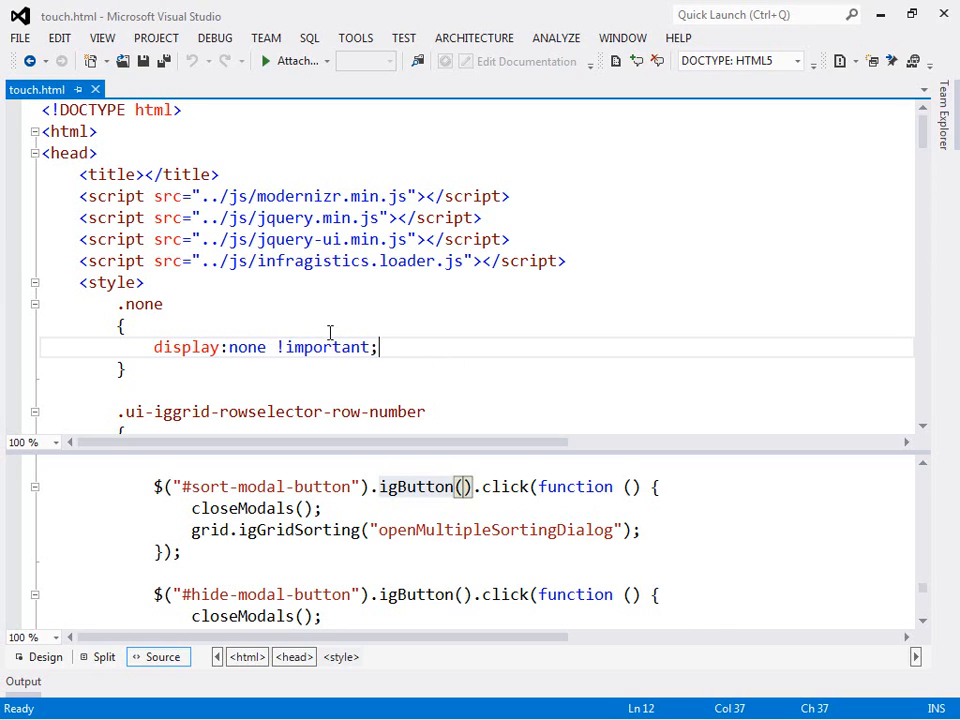
double_click(327, 347)
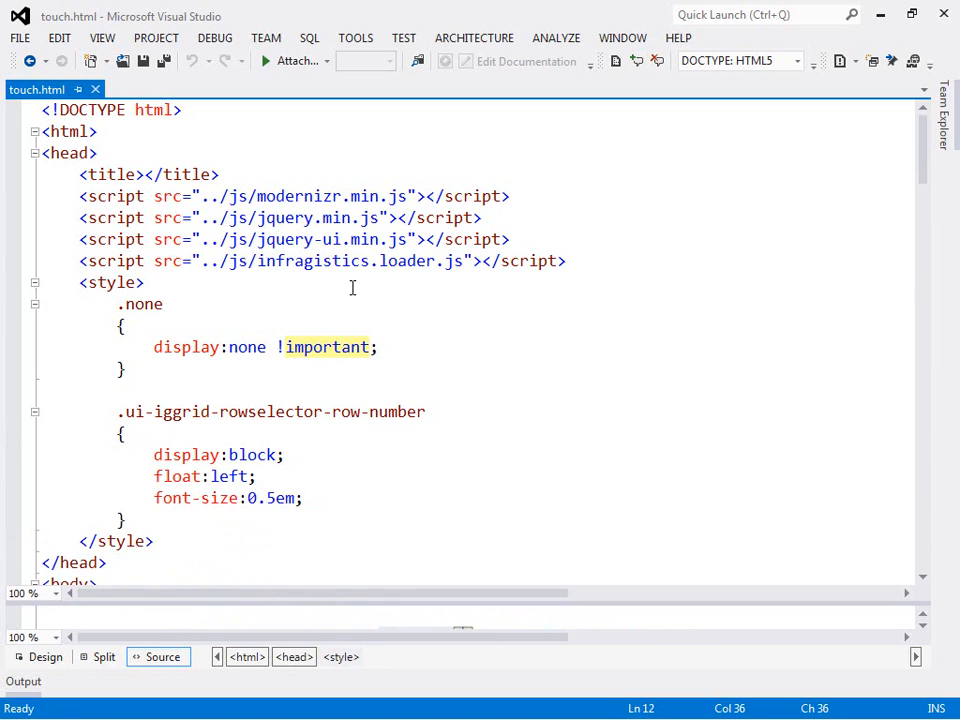
scroll(down, 3)
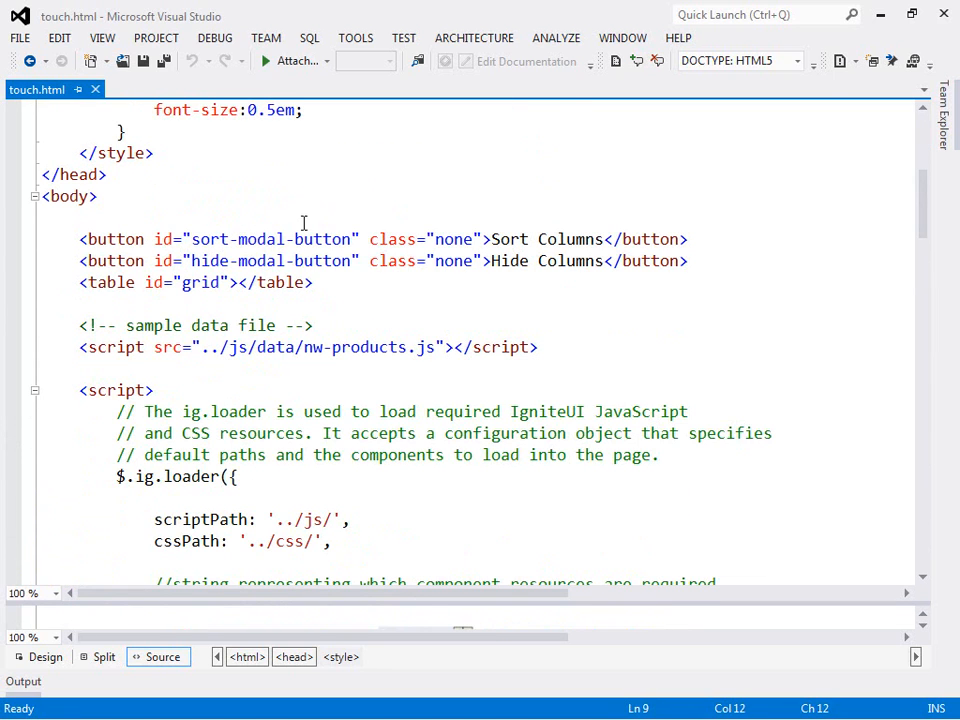
mouse_move(200, 228)
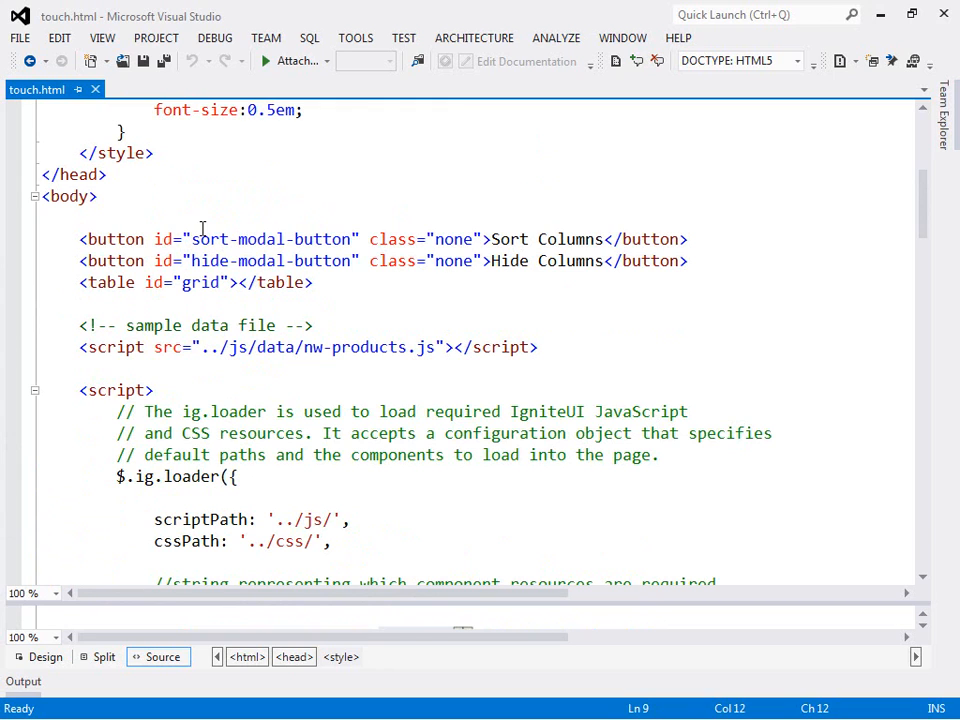
mouse_move(208, 267)
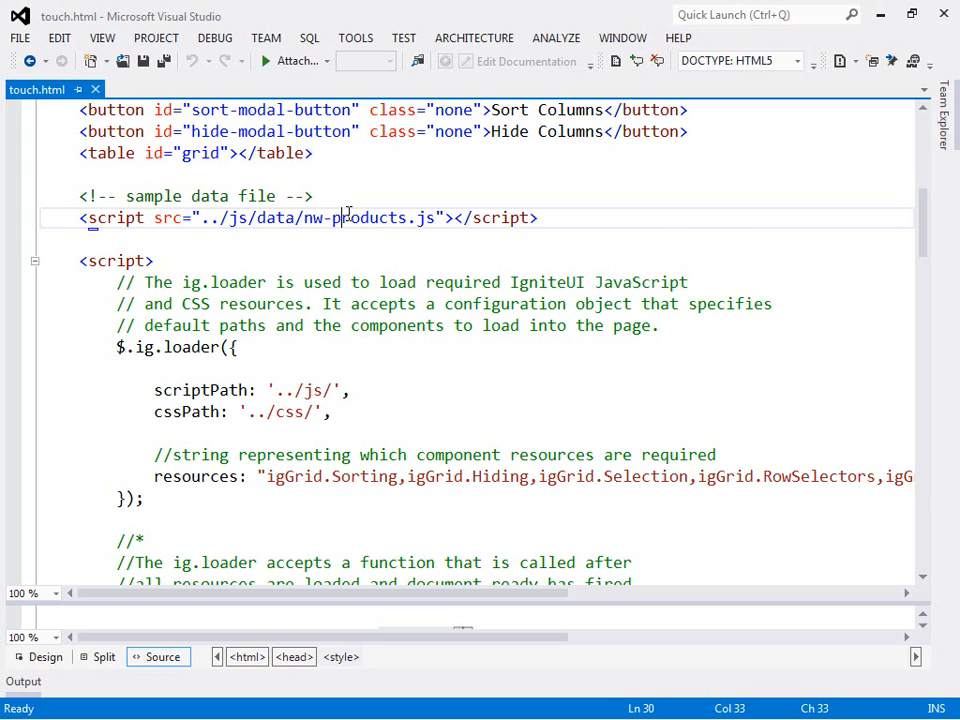
scroll(down, 3)
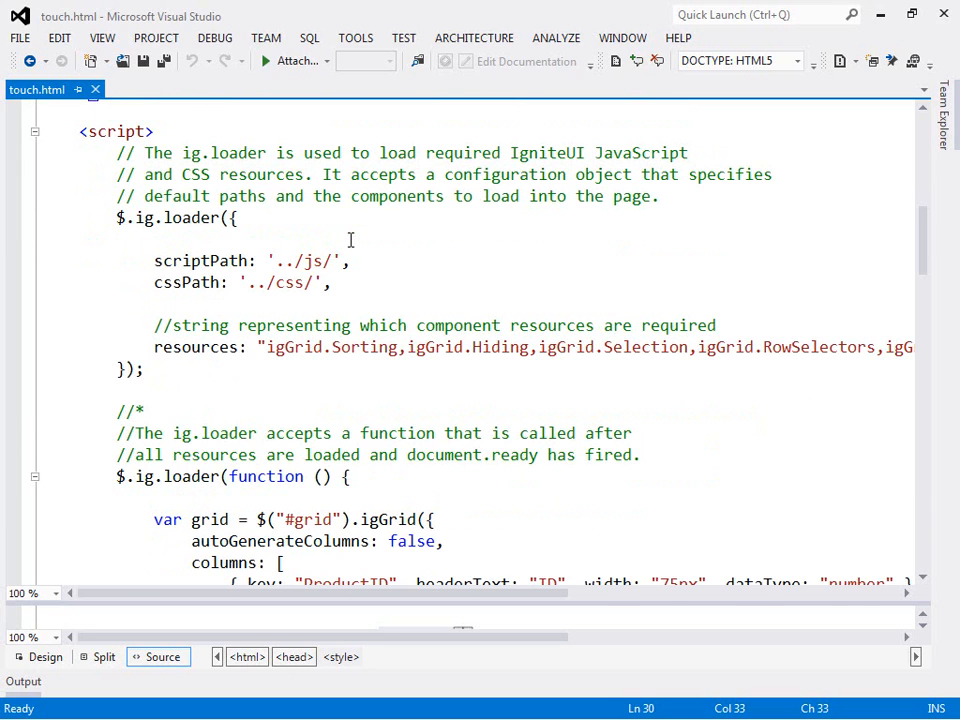
mouse_move(223, 270)
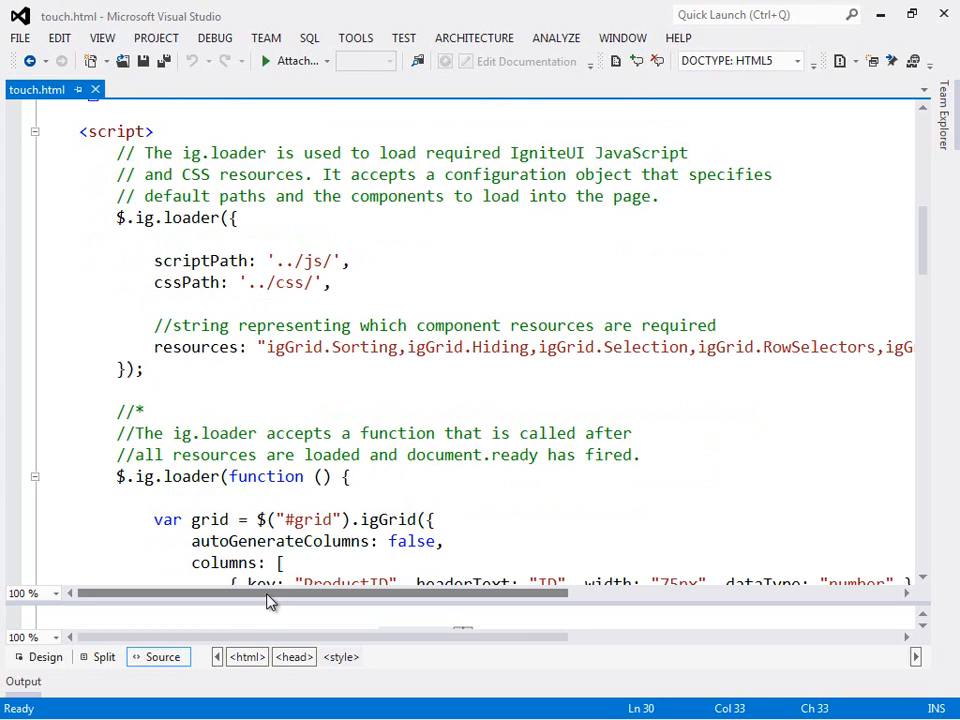
click(372, 347)
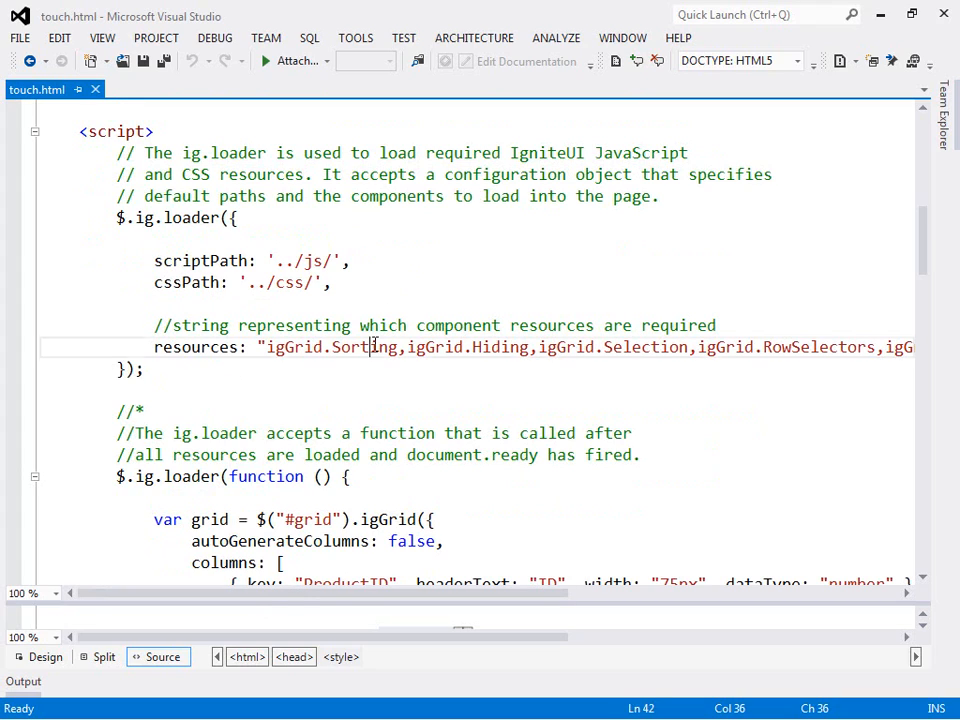
double_click(363, 347)
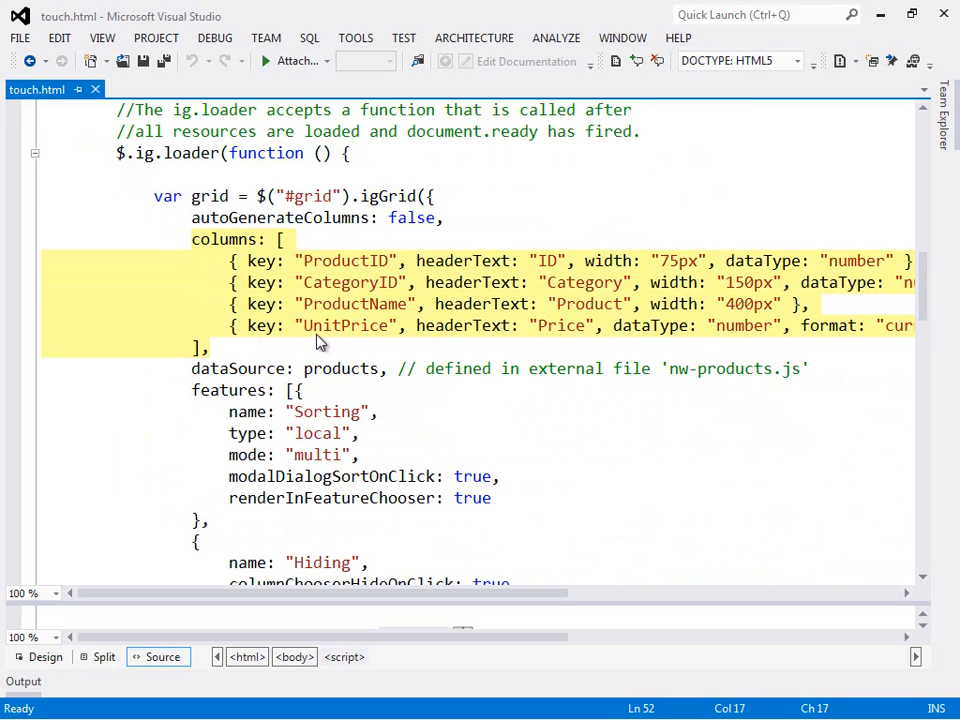
scroll(down, 3)
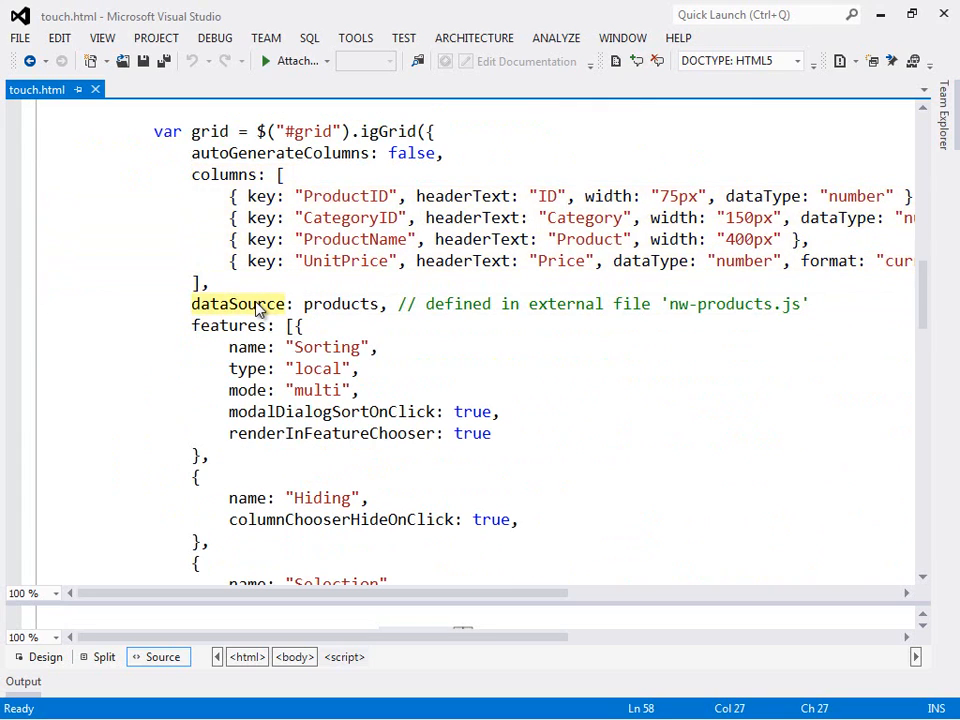
double_click(340, 303)
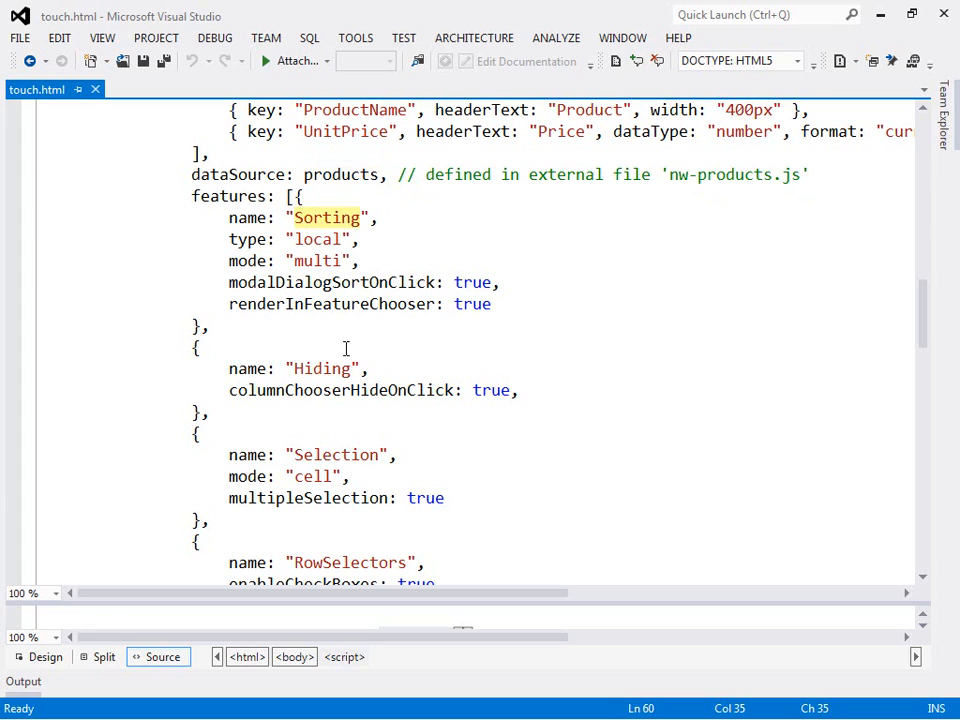
scroll(down, 3)
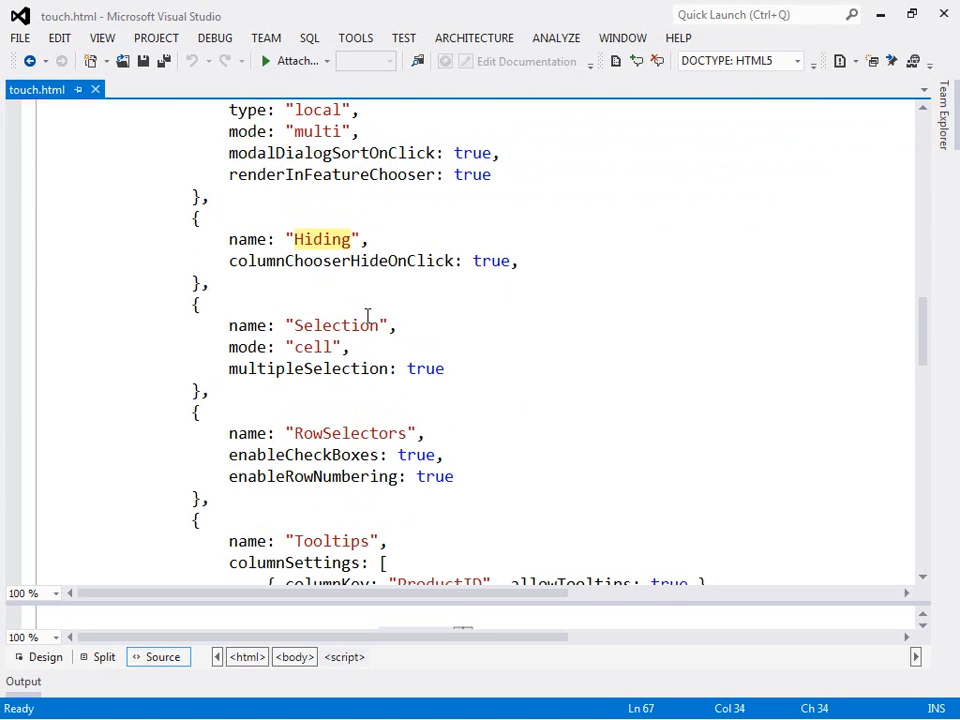
double_click(337, 325)
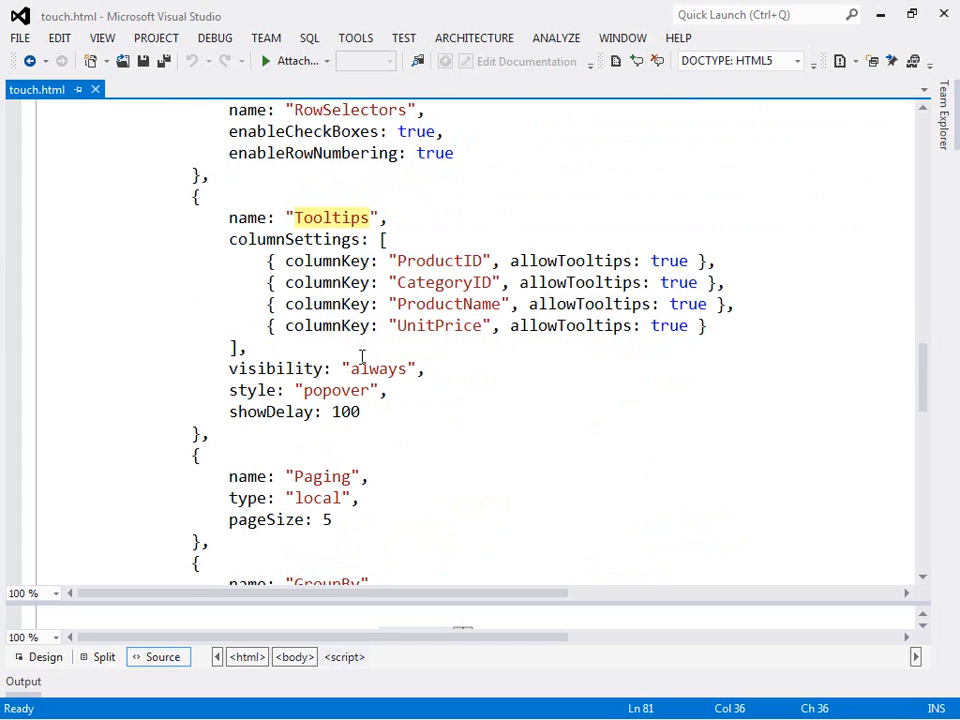
scroll(down, 3)
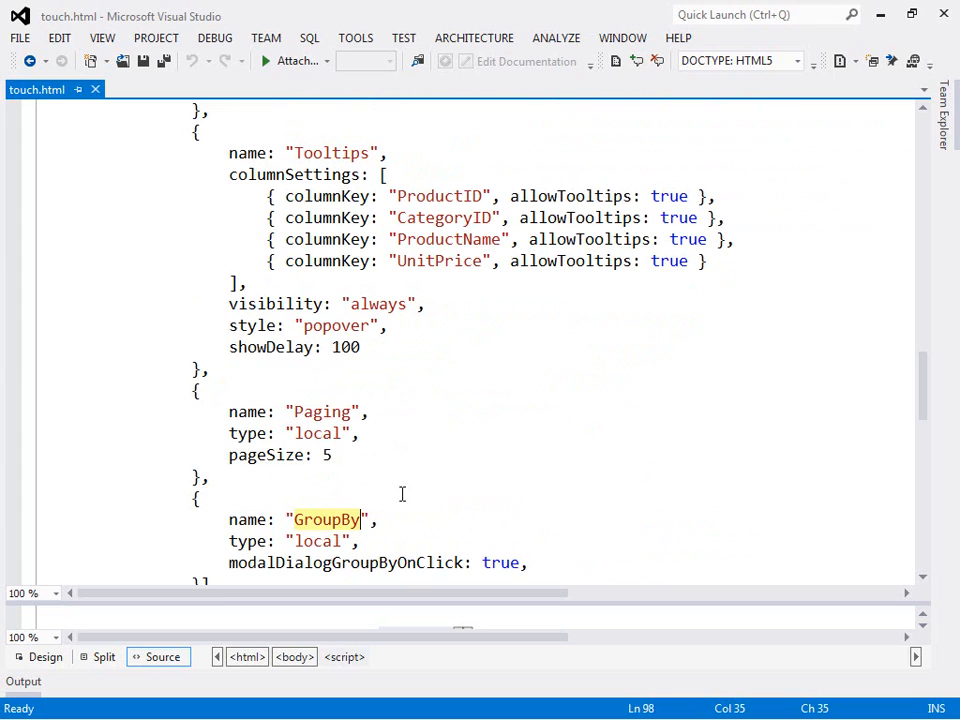
scroll(down, 3)
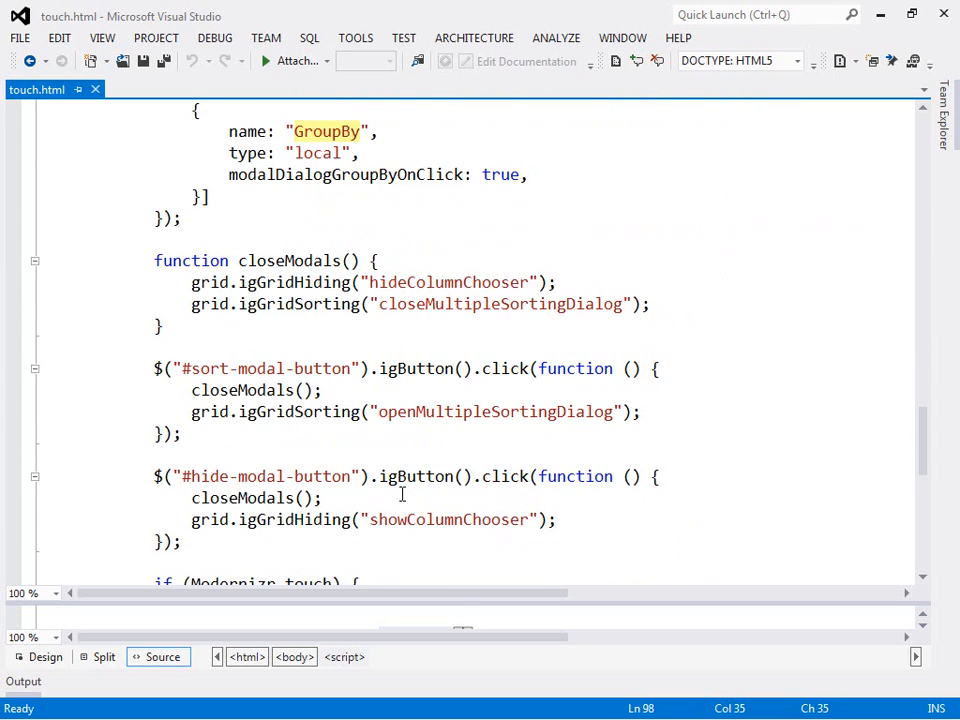
scroll(down, 3)
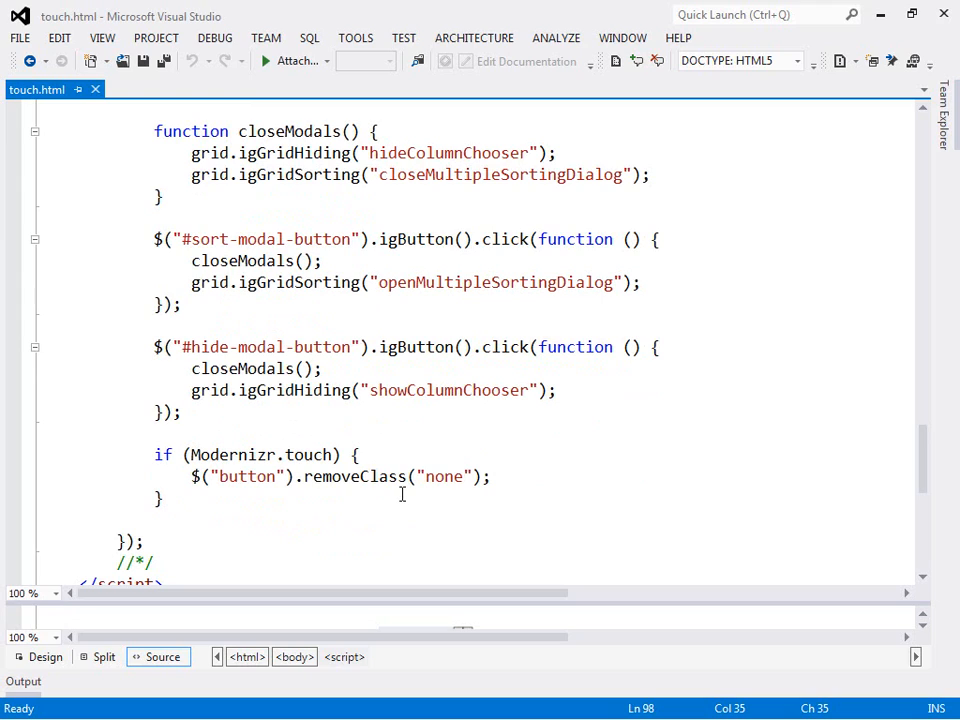
click(305, 131)
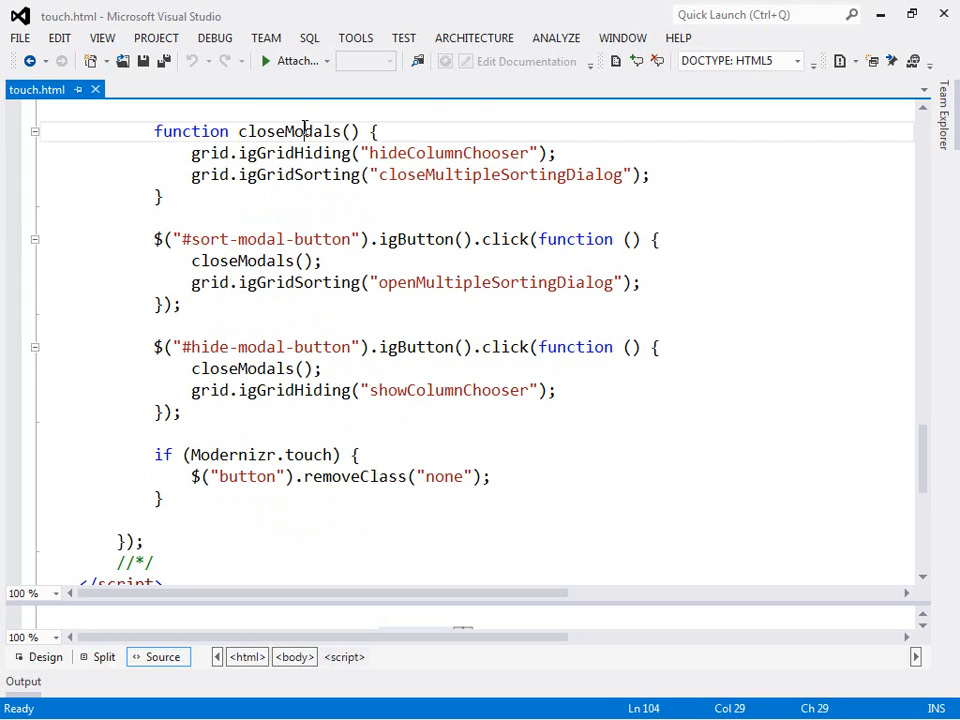
double_click(289, 131)
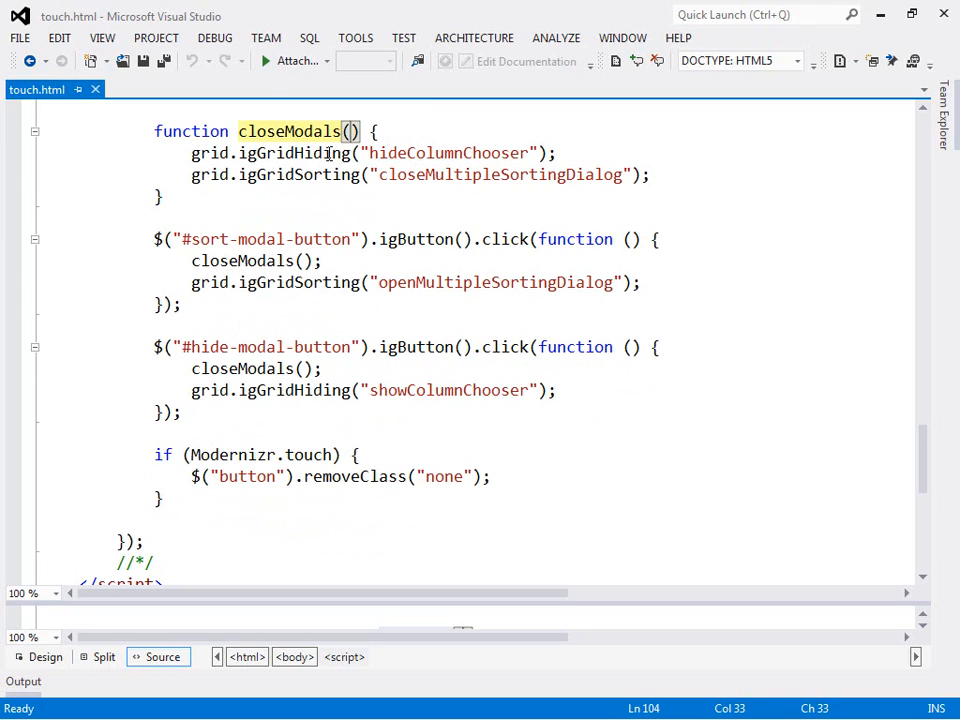
mouse_move(445, 167)
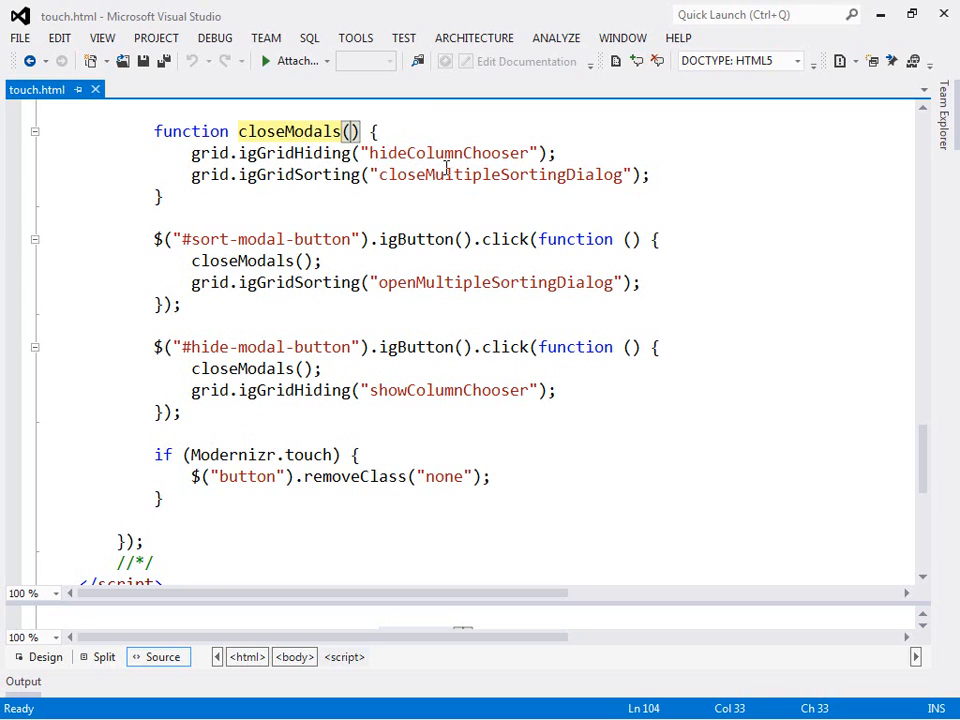
click(456, 174)
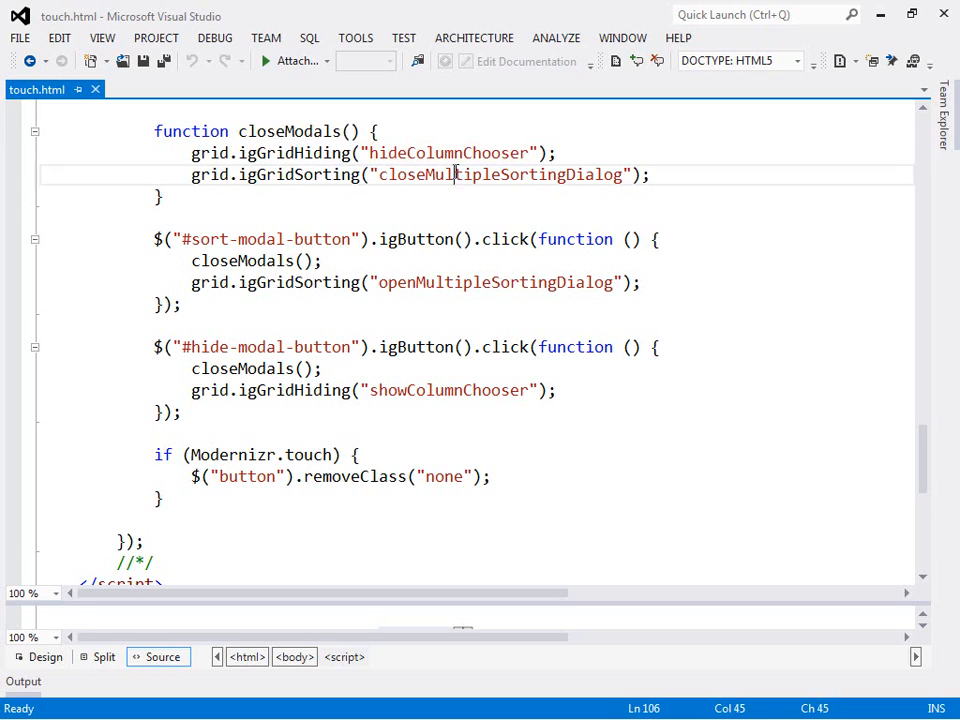
double_click(498, 174)
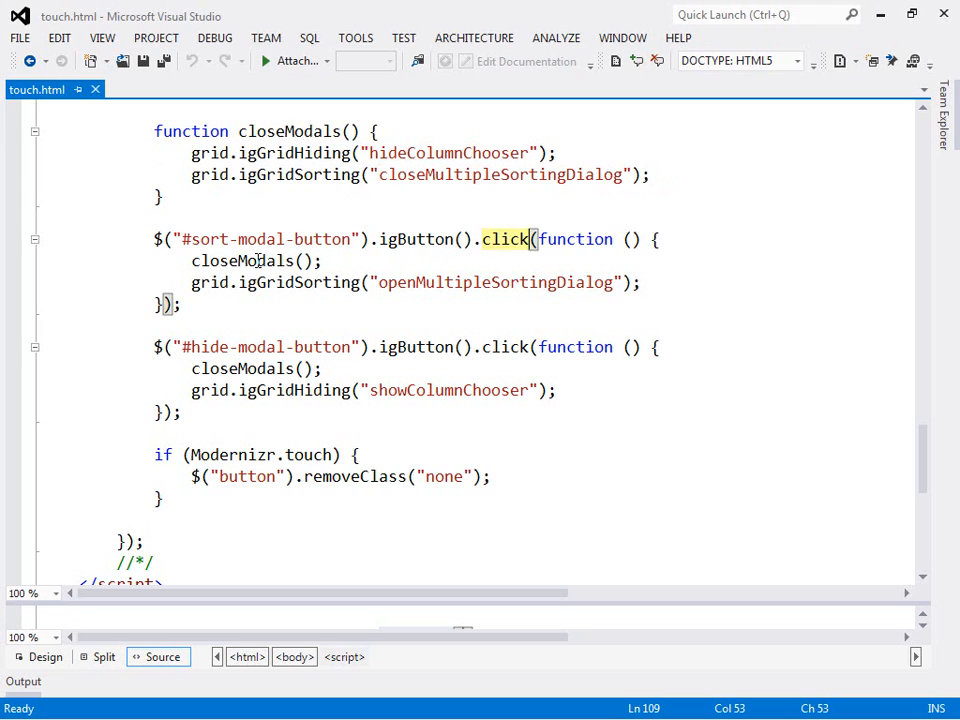
double_click(494, 282)
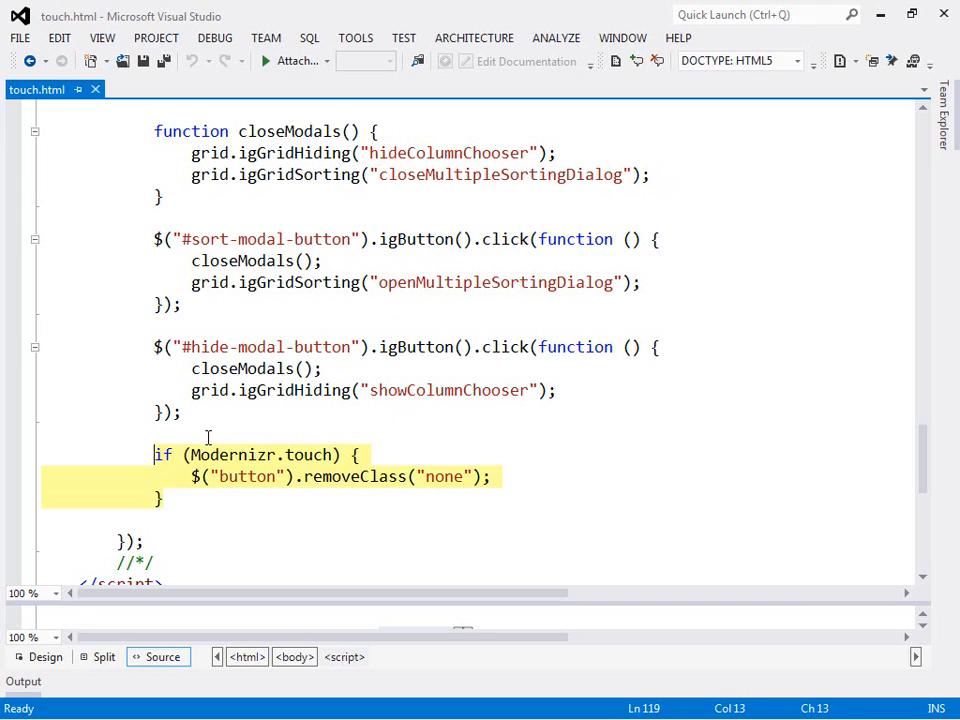
mouse_move(350, 462)
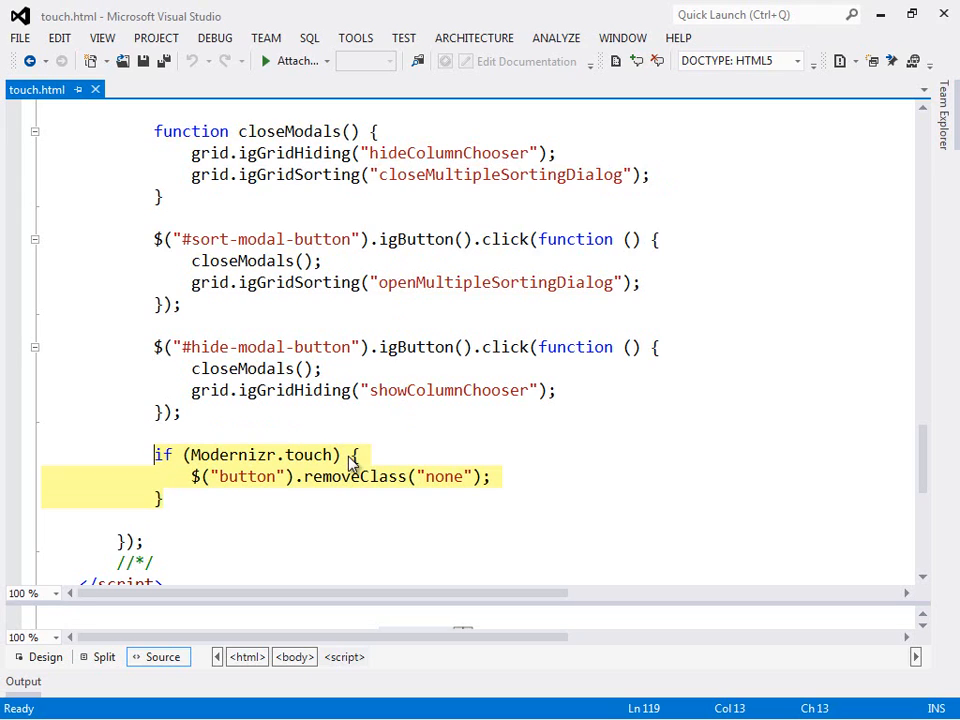
double_click(352, 476)
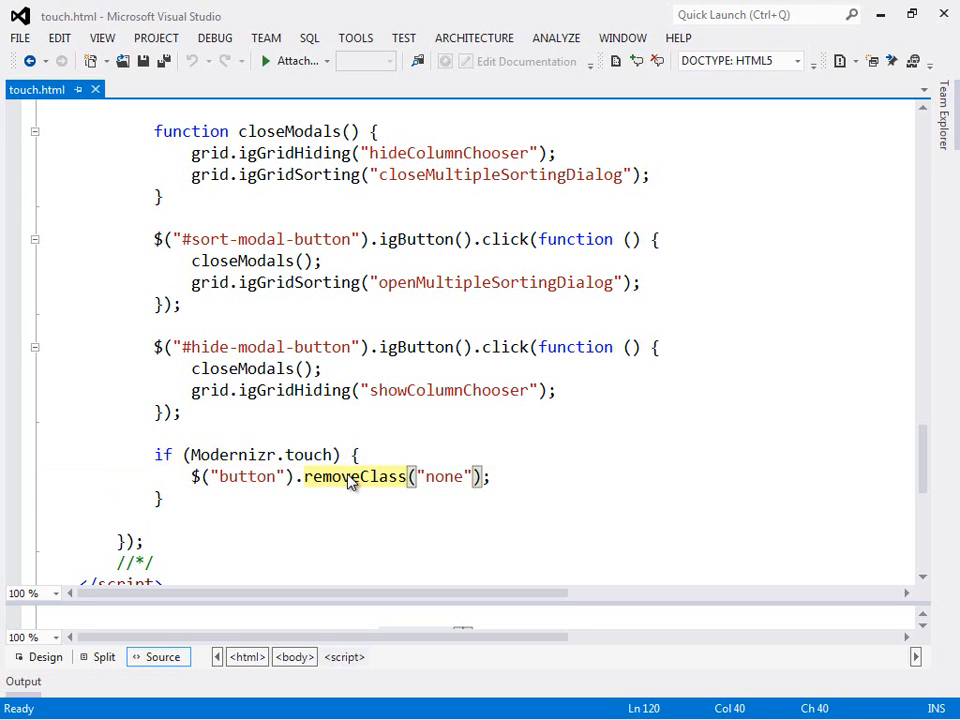